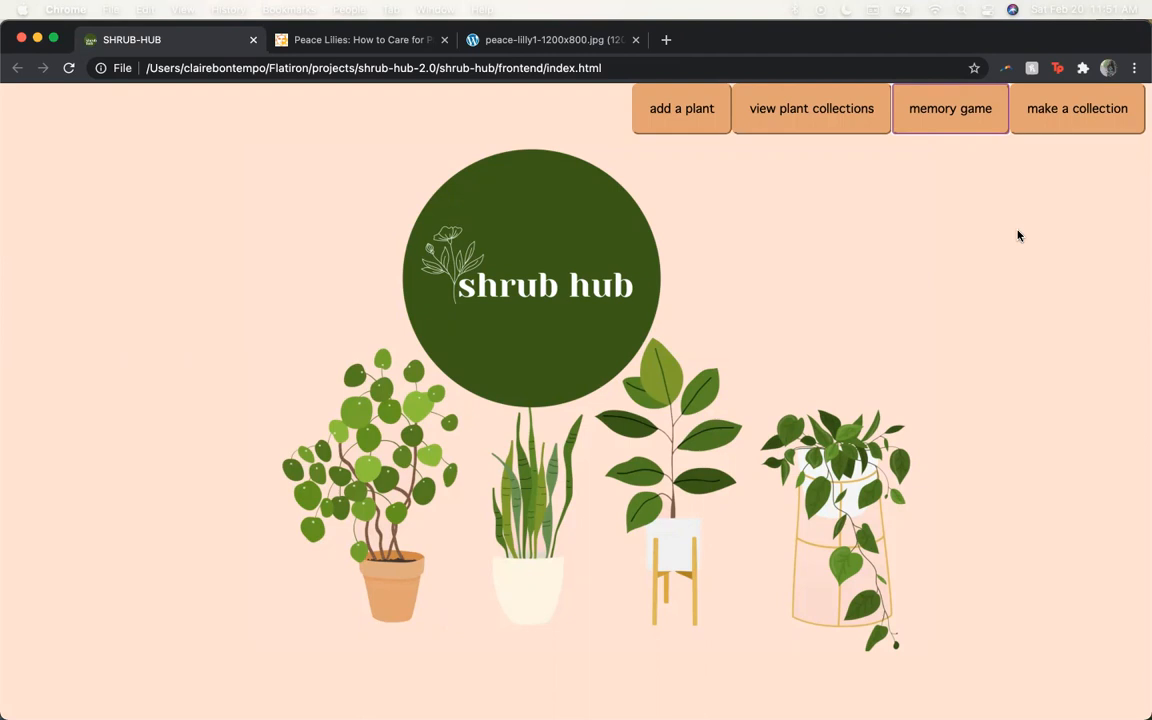
{"action": "mouse_move", "coordinate": [712, 176]}
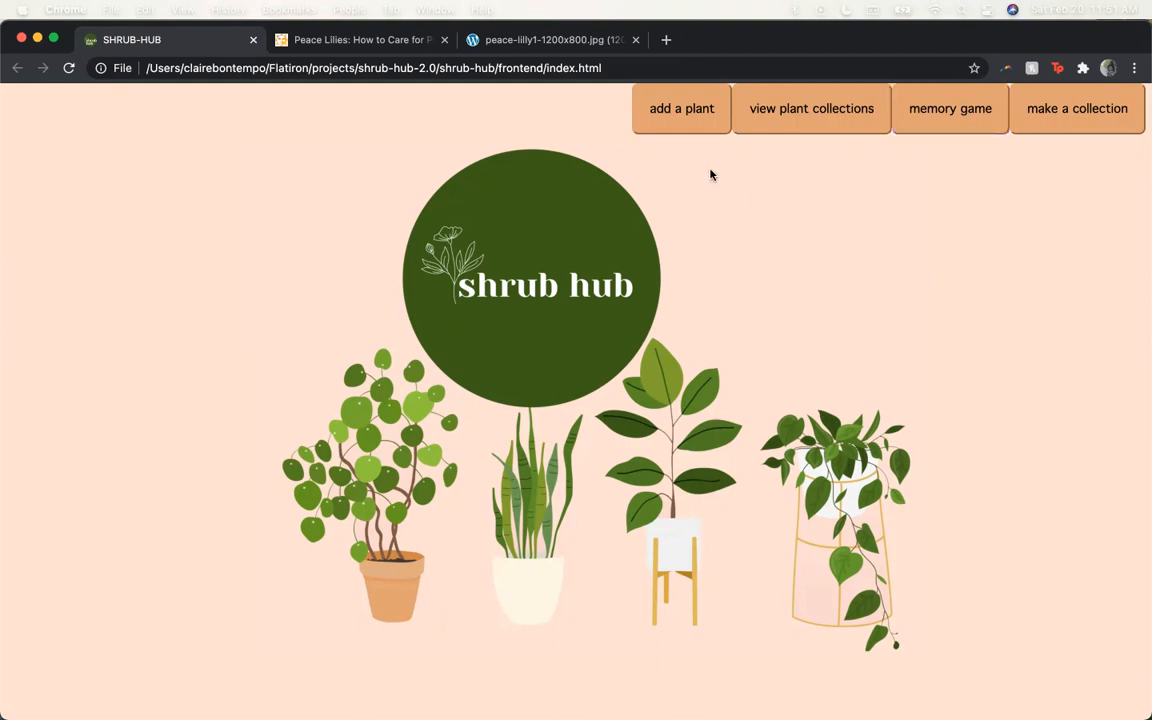
Step: Start a new plant entry with Spathiphyllum, Peace Lily and the plantscapers image link
{"action": "left_click", "coordinate": [680, 108]}
{"action": "type", "text": "Pea"}
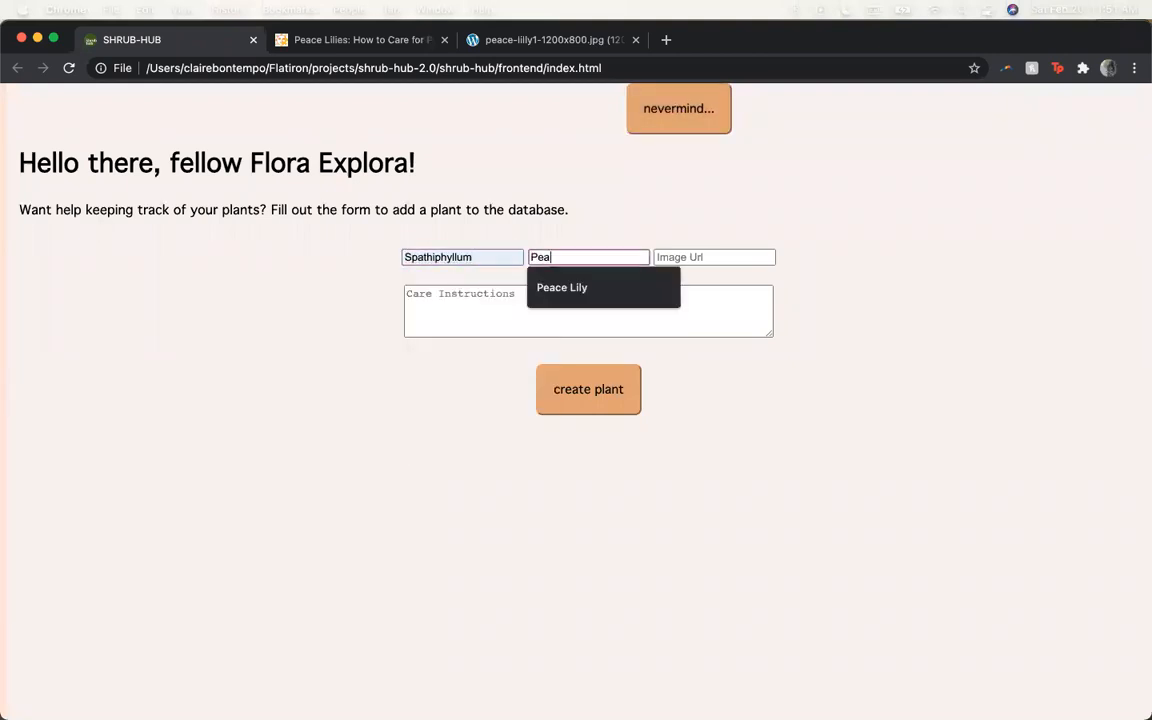
{"action": "left_click", "coordinate": [560, 288]}
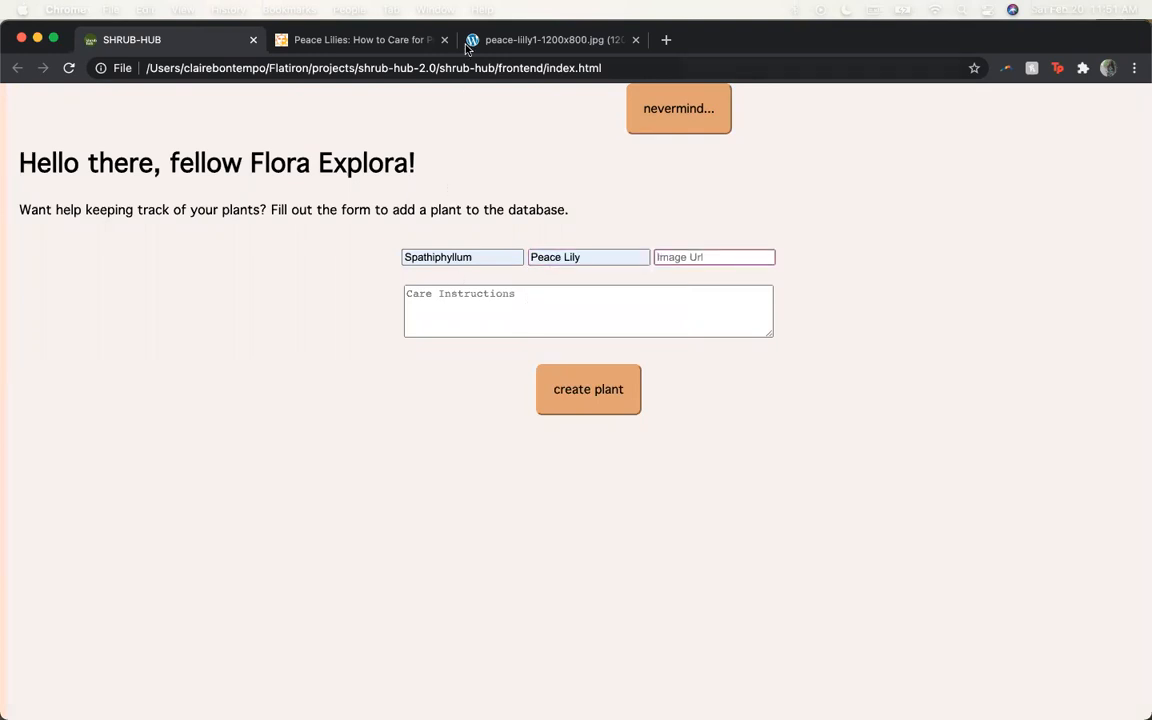
{"action": "left_click", "coordinate": [552, 40]}
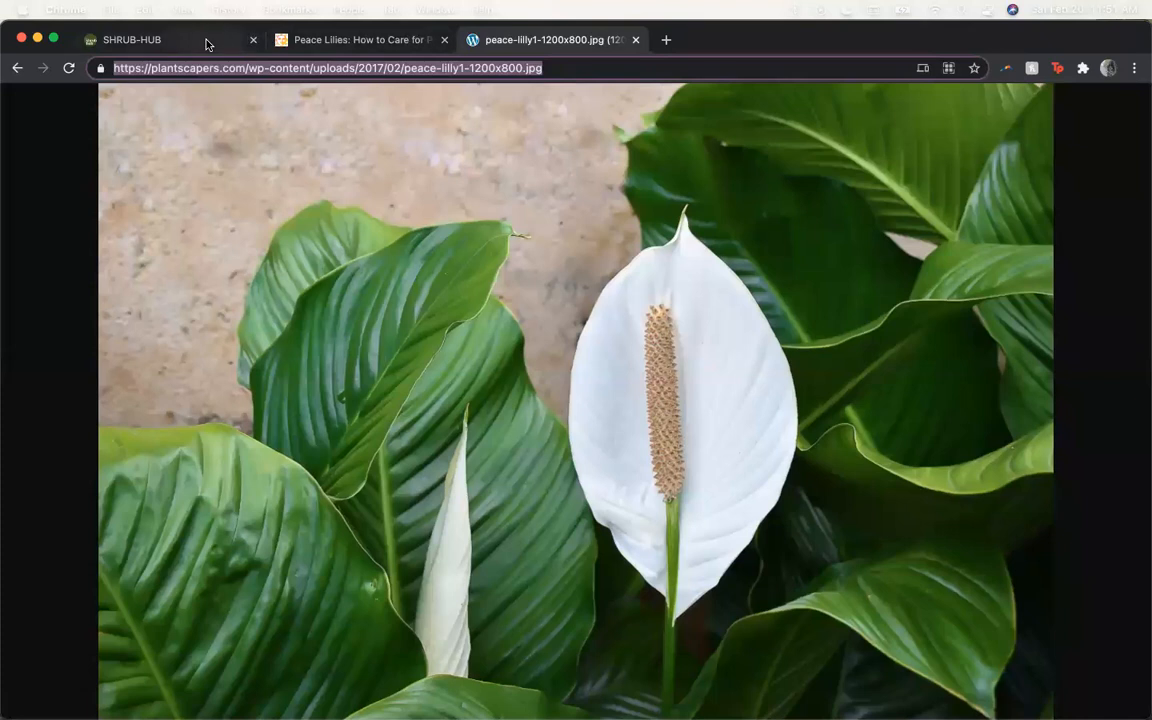
{"action": "left_click", "coordinate": [132, 40]}
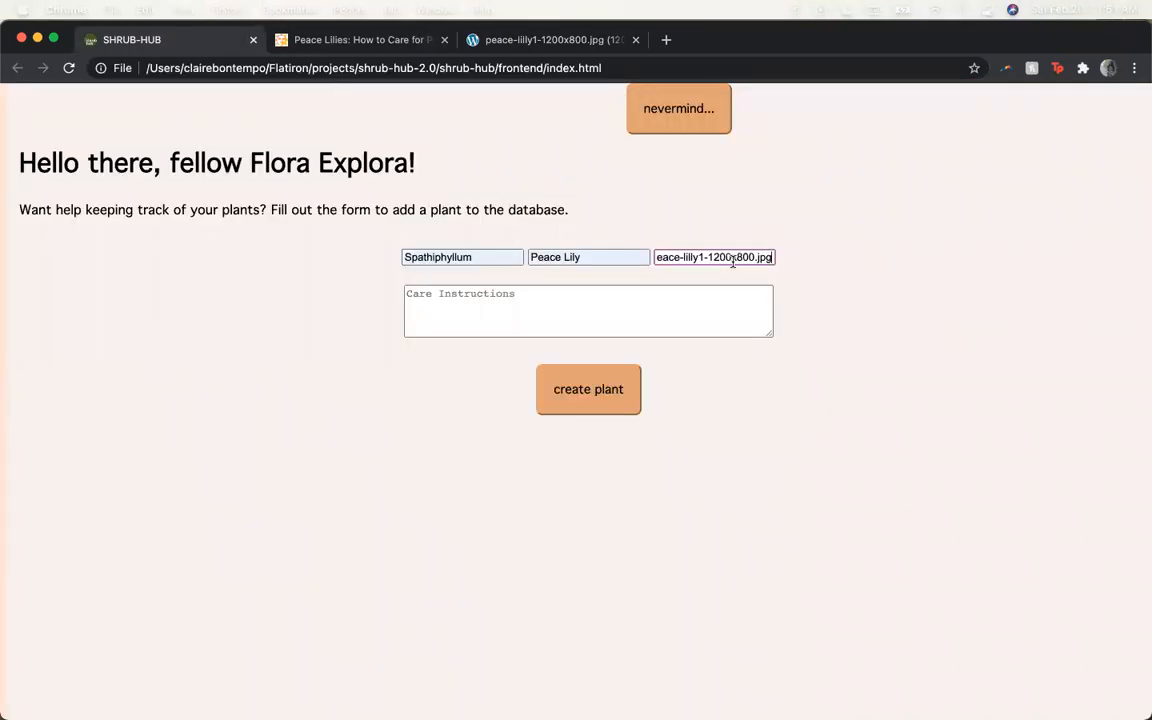
Step: Select the first peace lily watering tip on the care article for copying
{"action": "left_click", "coordinate": [360, 40]}
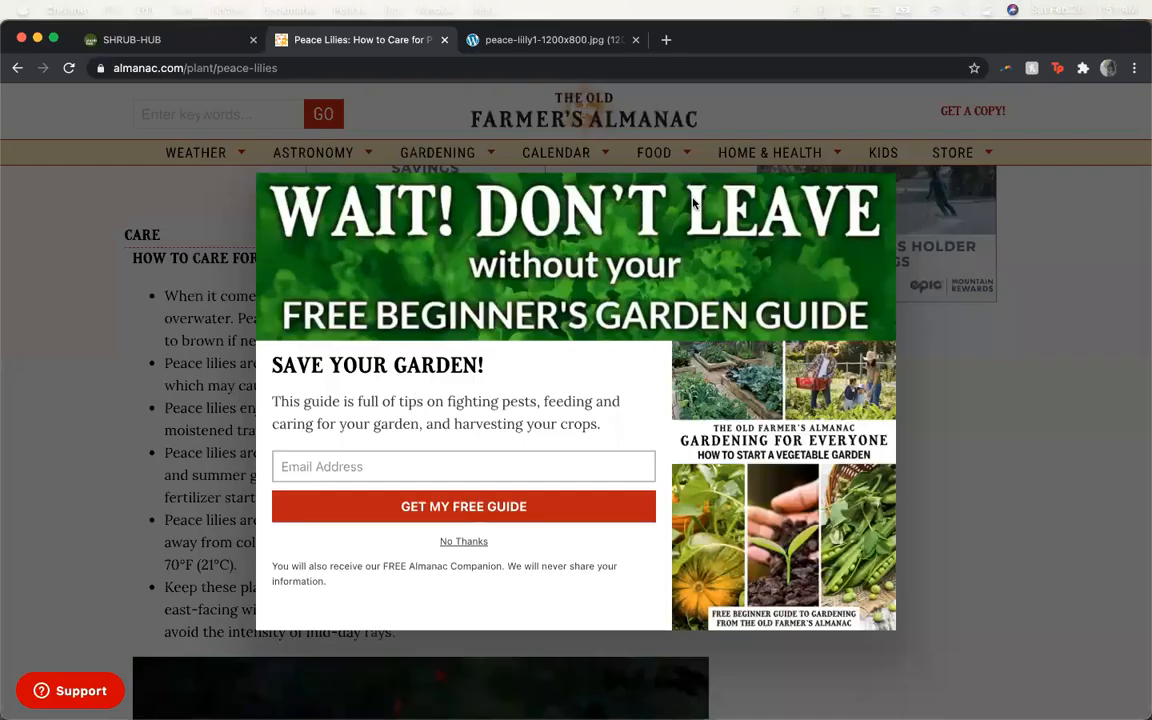
{"action": "left_click", "coordinate": [464, 540]}
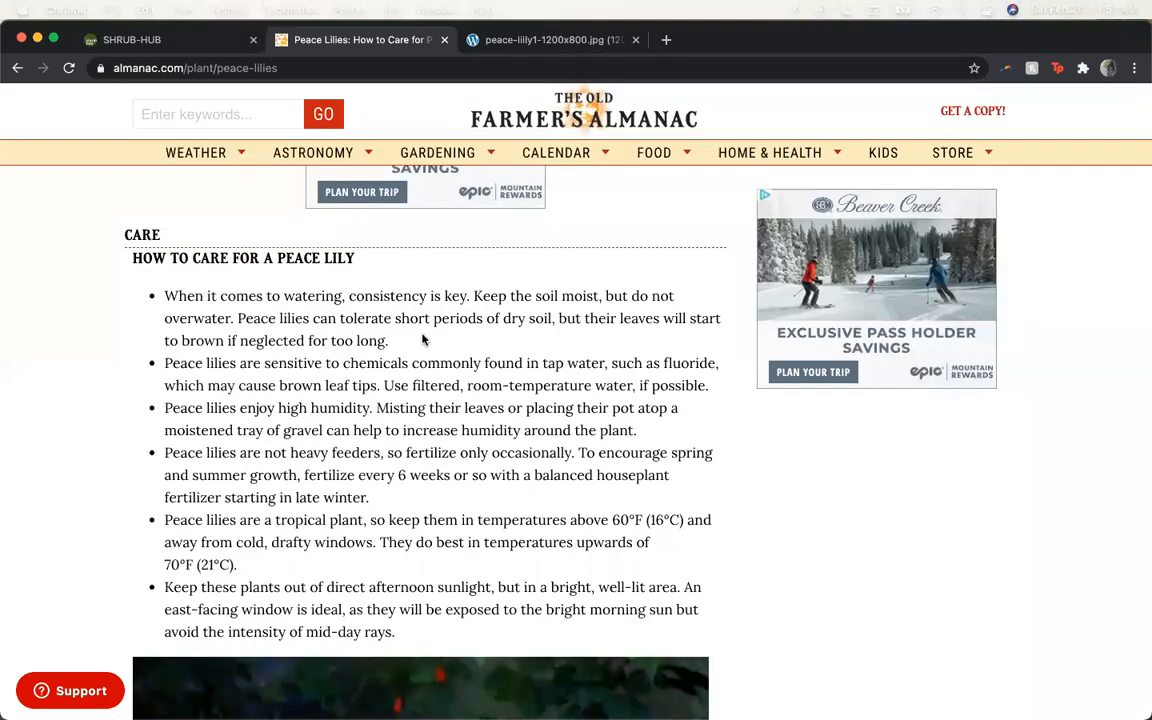
{"action": "left_click_drag", "start_coordinate": [164, 296], "coordinate": [388, 340]}
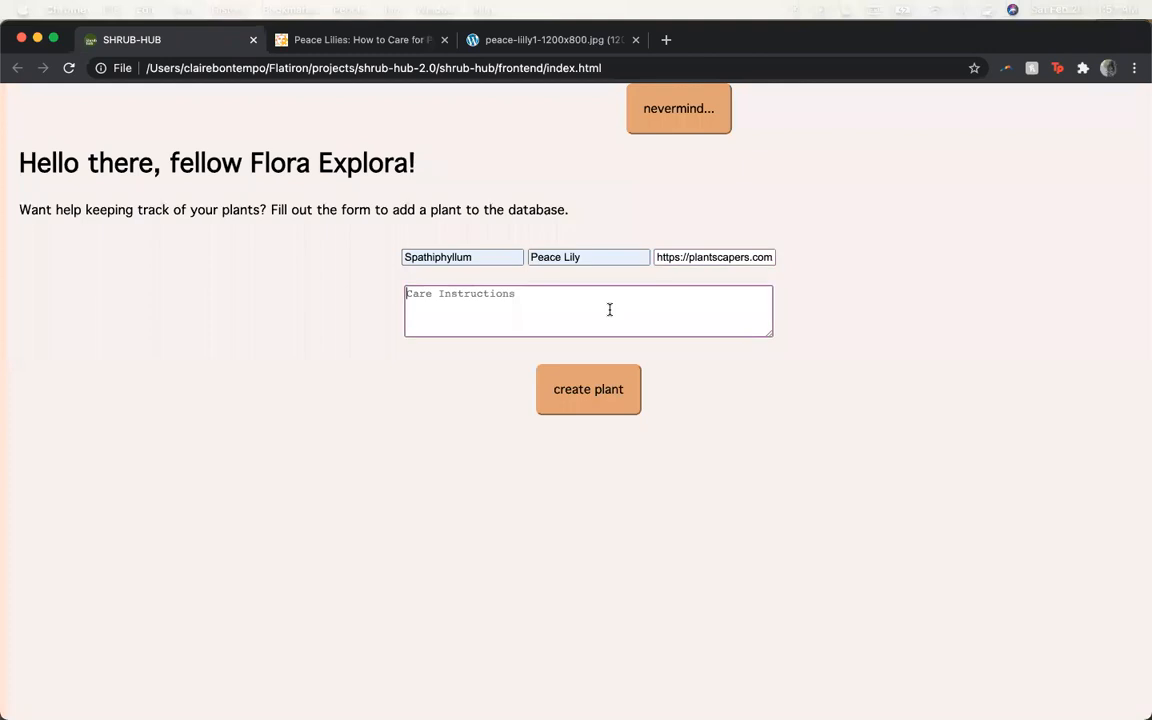
Step: Fill the care instructions with the watering consistency text and create the Peace Lily plant
{"action": "type", "text": "When it comes to watering, consistency is key. Keep the soil moist, but do not overwater. Peace lilies can tolerate short periods of dry soil, but their leaves will start to brown if neglected for too long."}
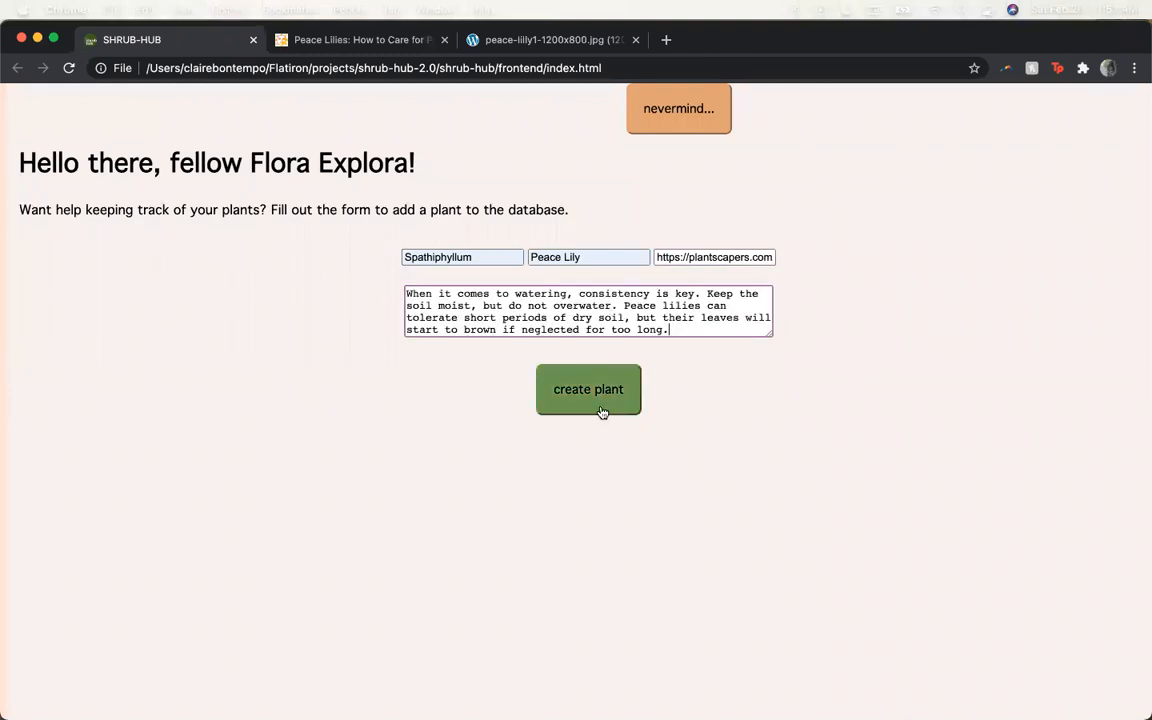
{"action": "left_click", "coordinate": [588, 388]}
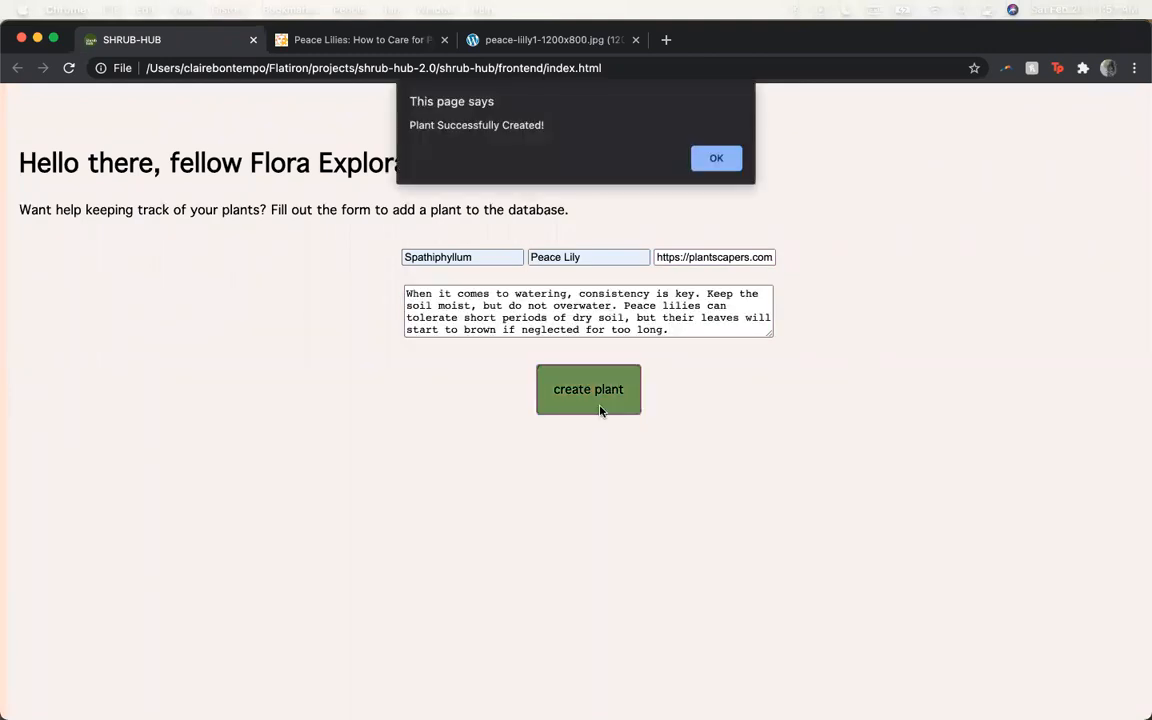
{"action": "mouse_move", "coordinate": [716, 156]}
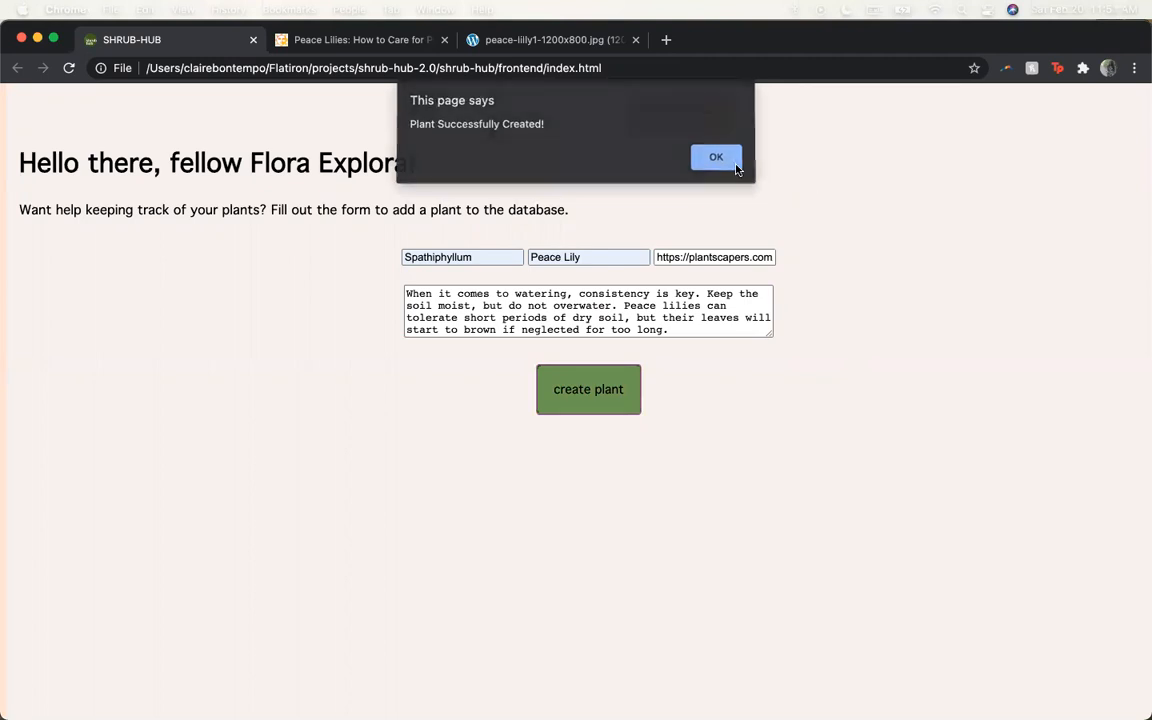
{"action": "left_click", "coordinate": [716, 156]}
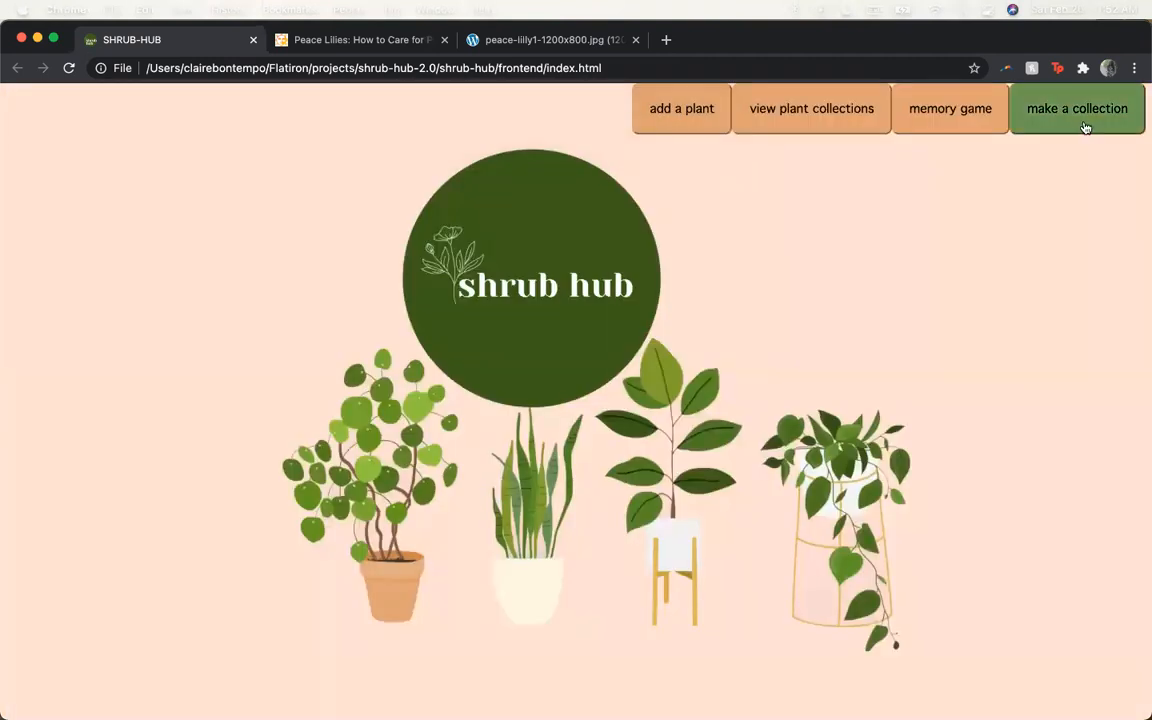
Step: Start a new collection and browse its plant cards, which now include Peace Lily
{"action": "left_click", "coordinate": [1076, 108]}
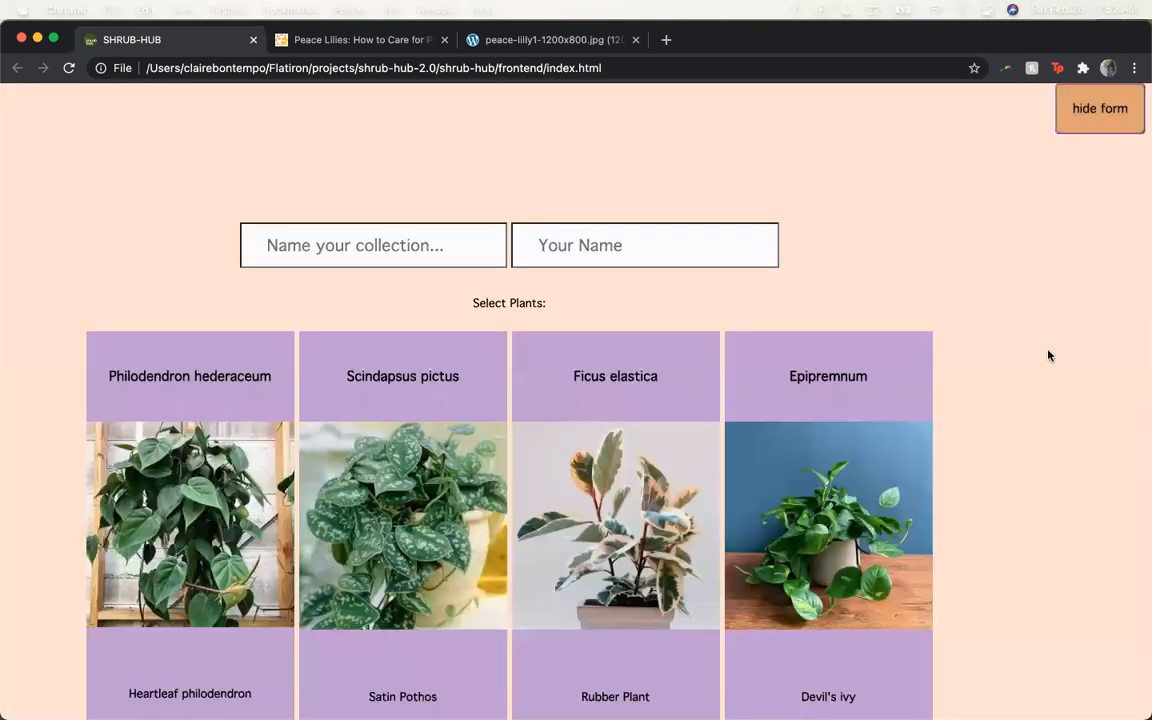
{"action": "scroll", "scroll_direction": "down", "scroll_amount": 3}
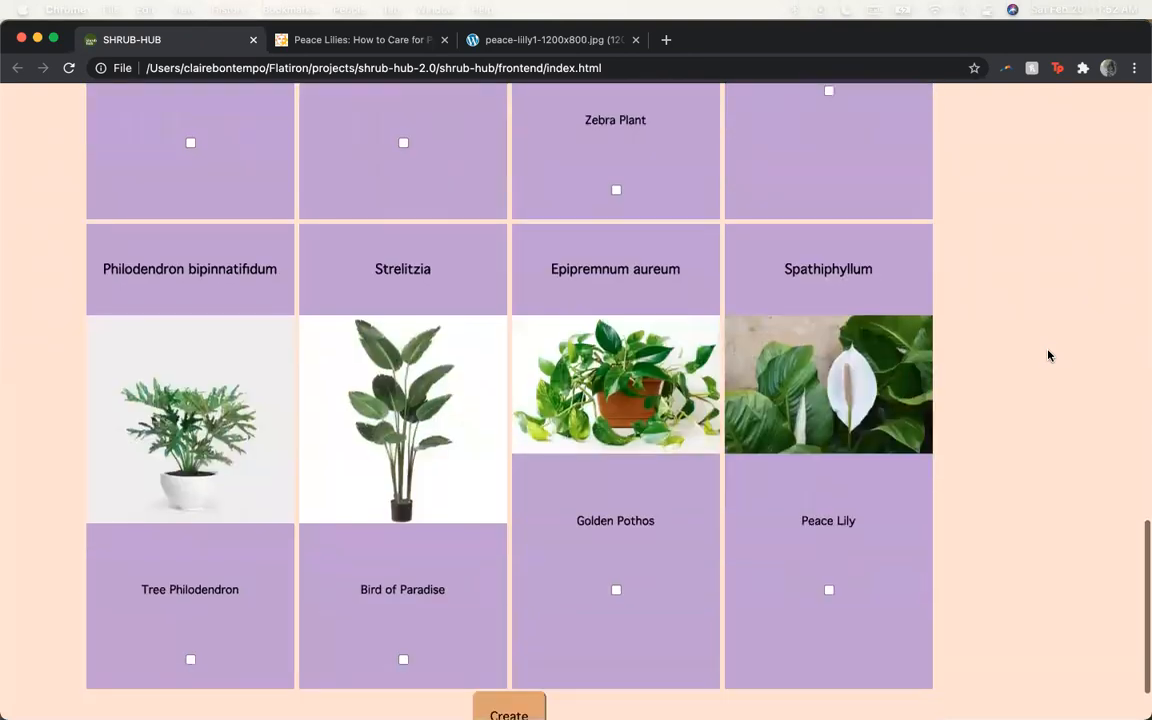
{"action": "scroll", "scroll_direction": "down", "scroll_amount": 3}
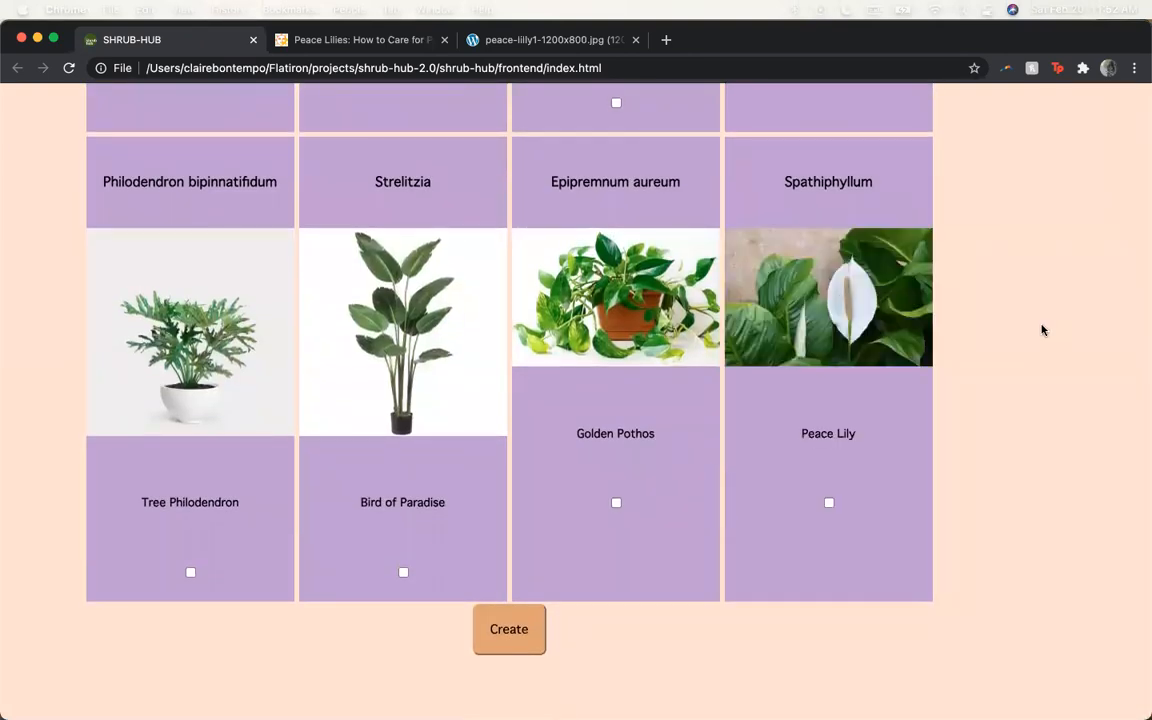
{"action": "mouse_move", "coordinate": [890, 304]}
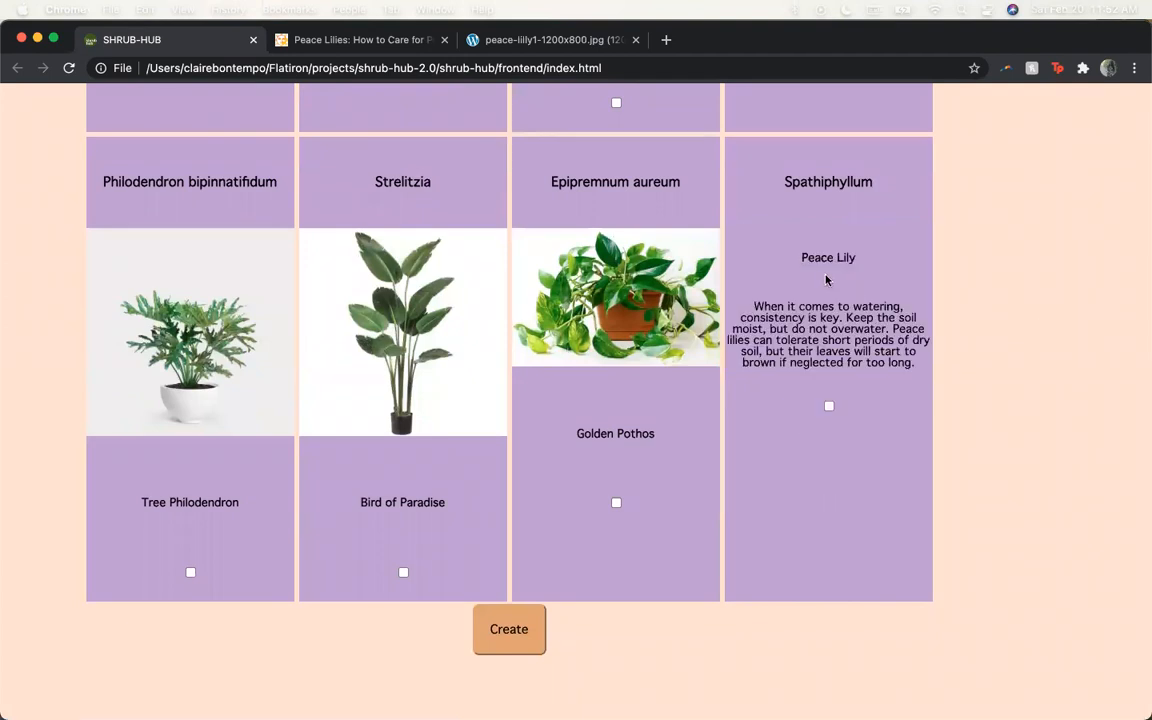
{"action": "mouse_move", "coordinate": [828, 376]}
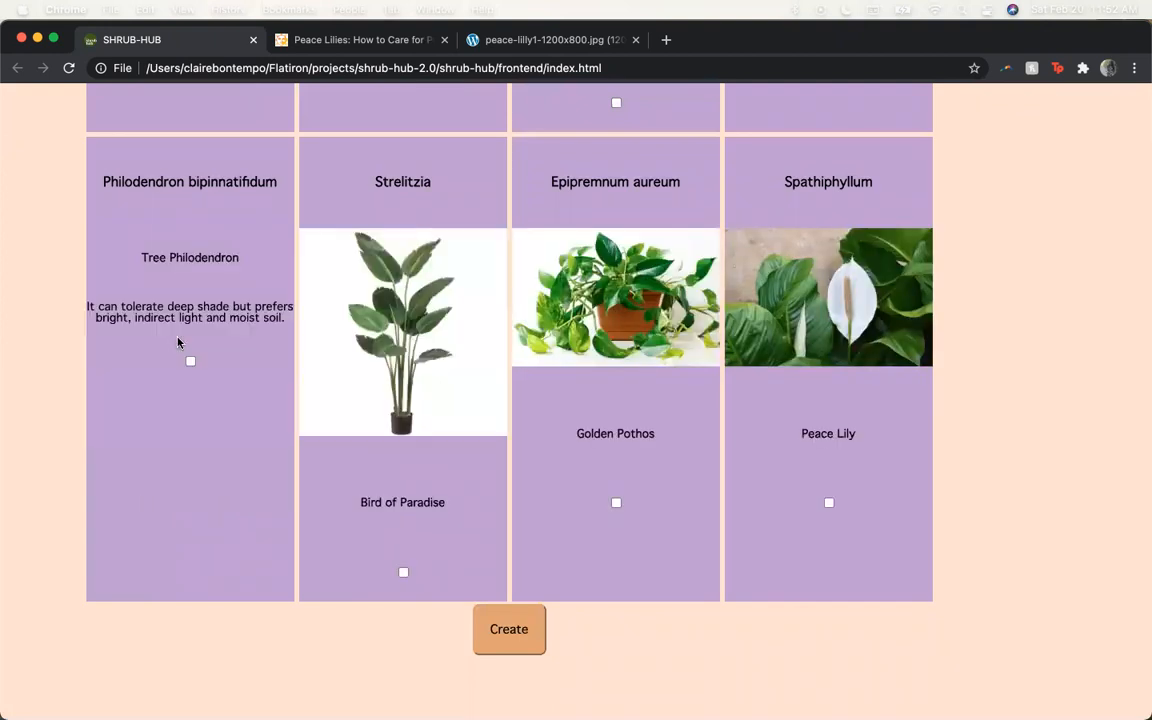
{"action": "scroll", "scroll_direction": "up", "scroll_amount": 3}
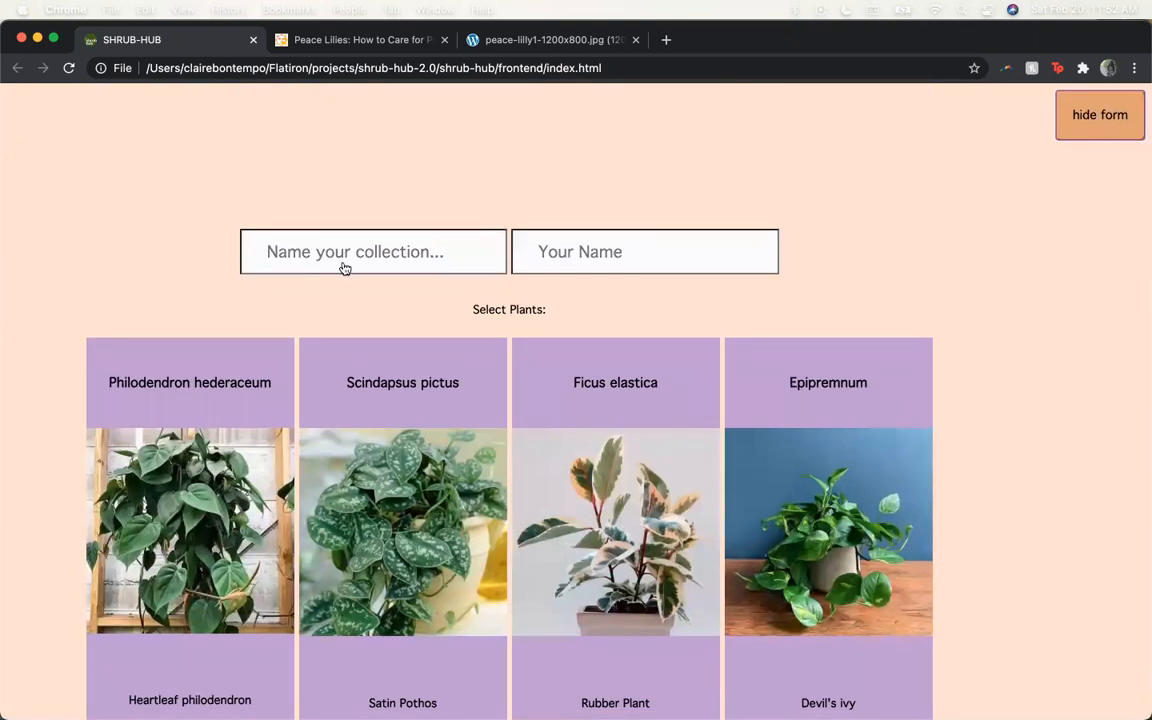
Step: Name the collection Flower Power with Claire as its creator
{"action": "left_click", "coordinate": [372, 252]}
{"action": "type", "text": "Flower P"}
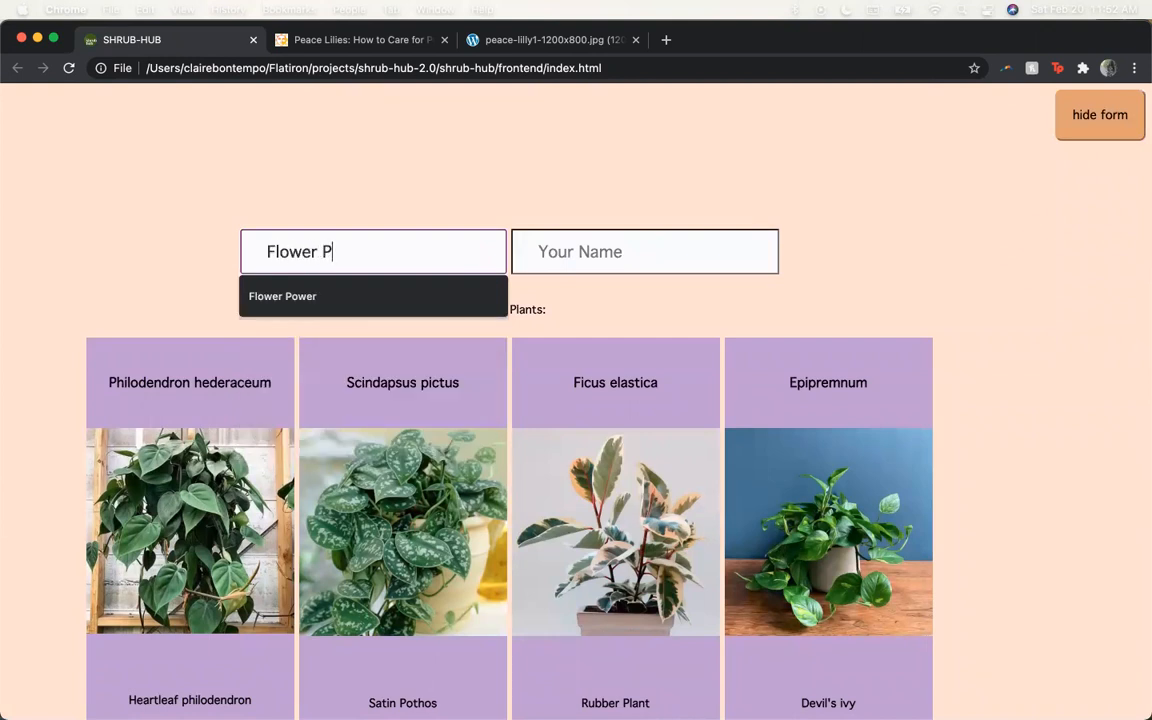
{"action": "left_click", "coordinate": [282, 296]}
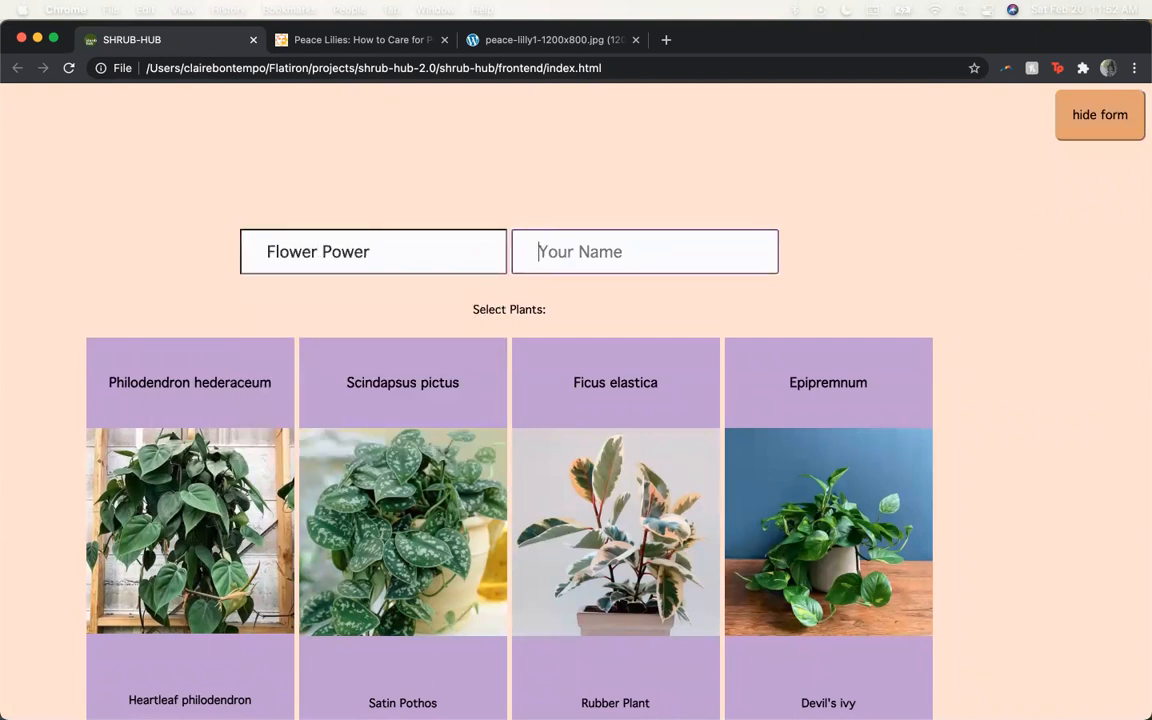
{"action": "type", "text": "Claire"}
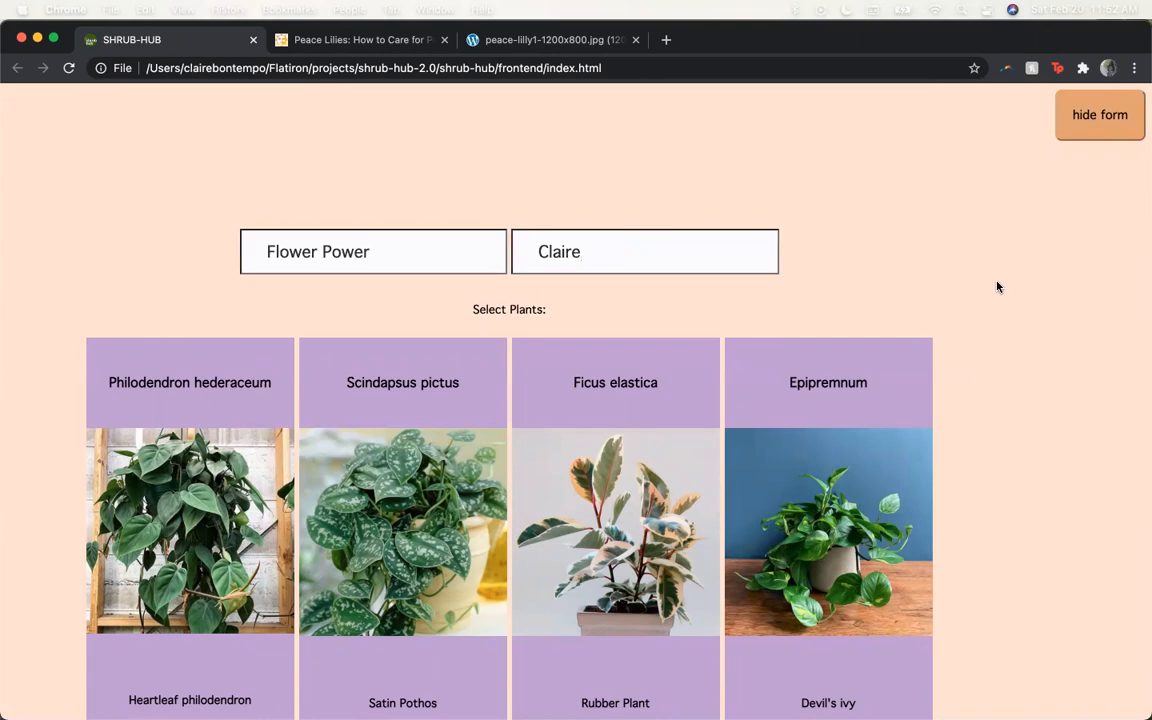
Step: Include Peace Lily alongside Christmas rose and Bird of Paradise and create the collection
{"action": "scroll", "scroll_direction": "down", "scroll_amount": 3}
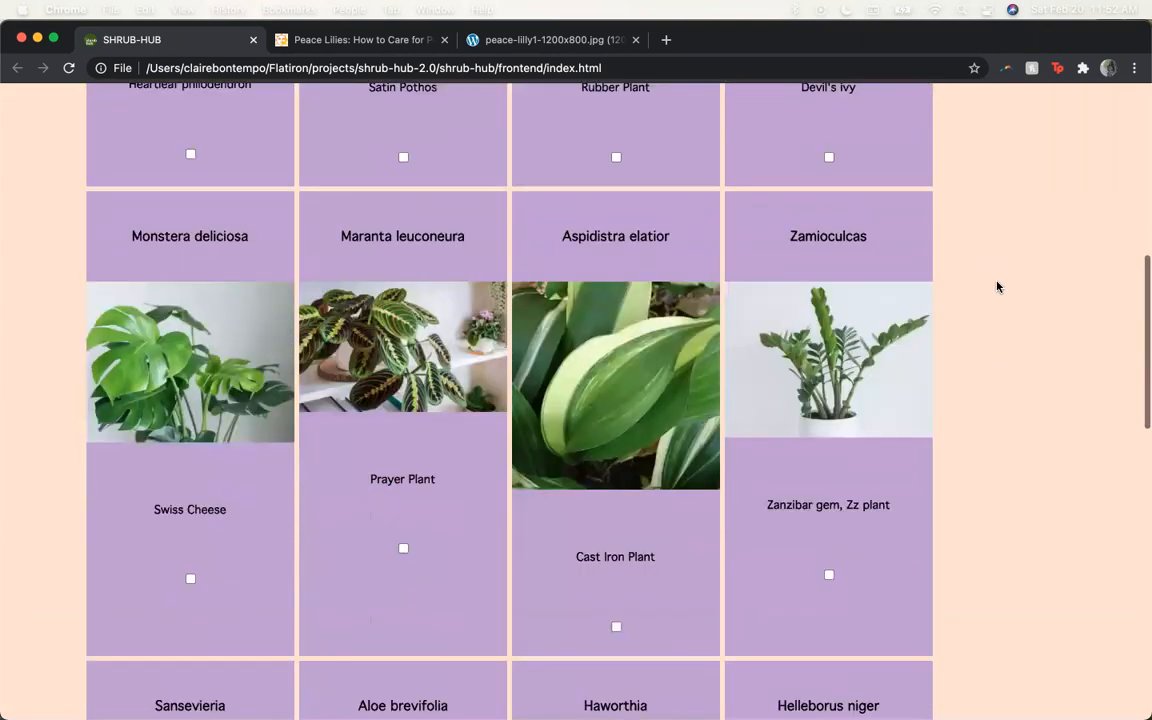
{"action": "scroll", "scroll_direction": "down", "scroll_amount": 3}
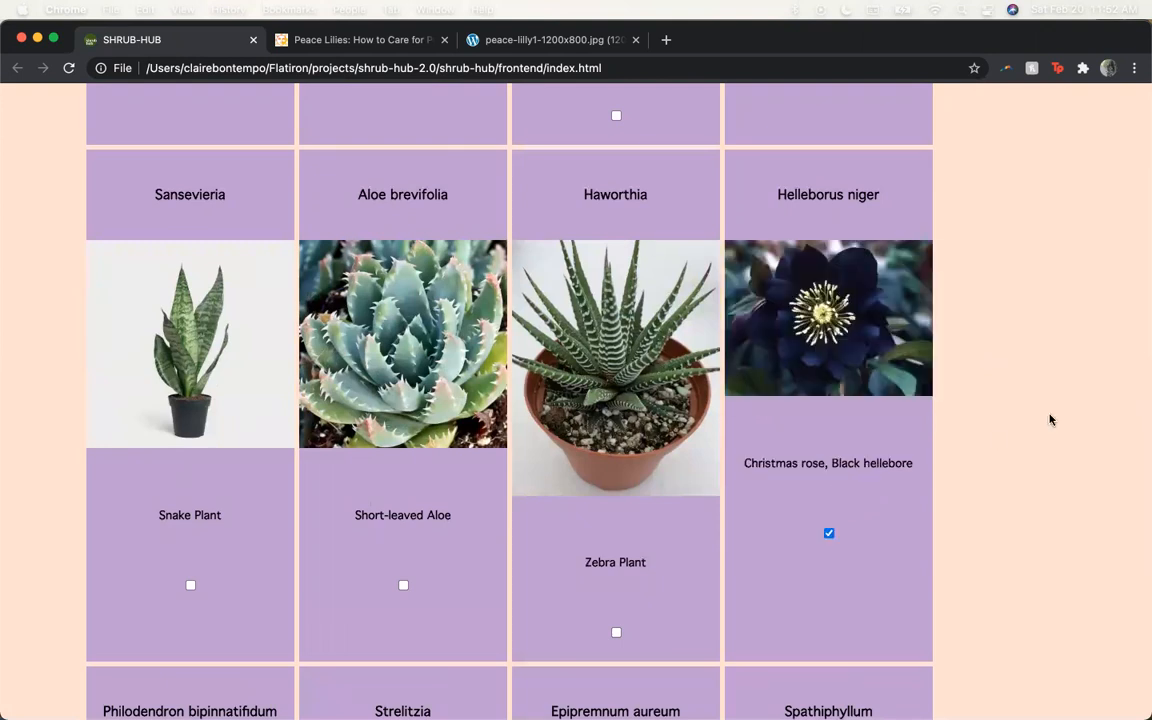
{"action": "scroll", "scroll_direction": "down", "scroll_amount": 3}
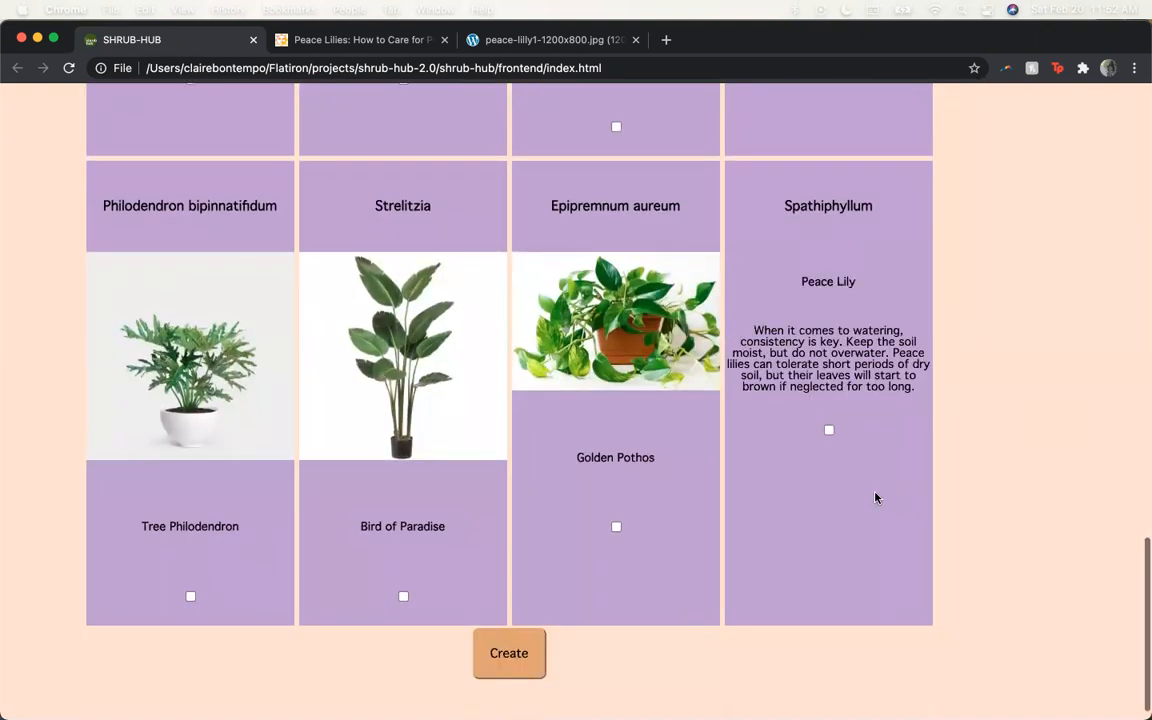
{"action": "left_click", "coordinate": [828, 528]}
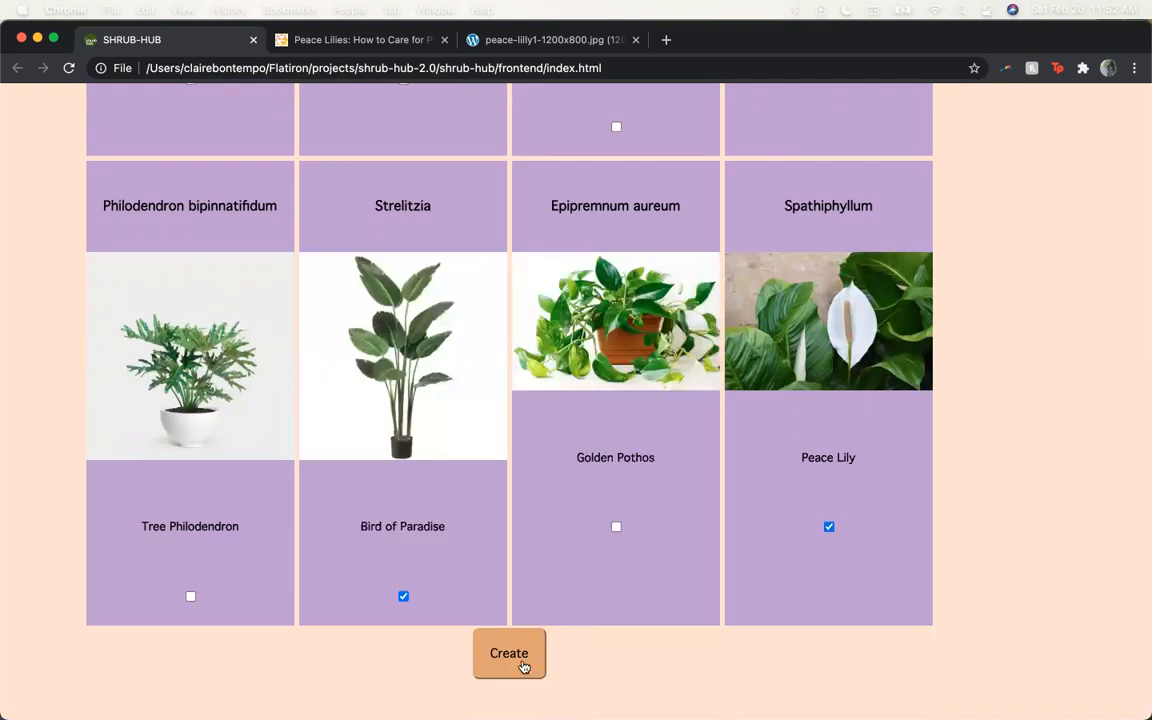
{"action": "left_click", "coordinate": [508, 652]}
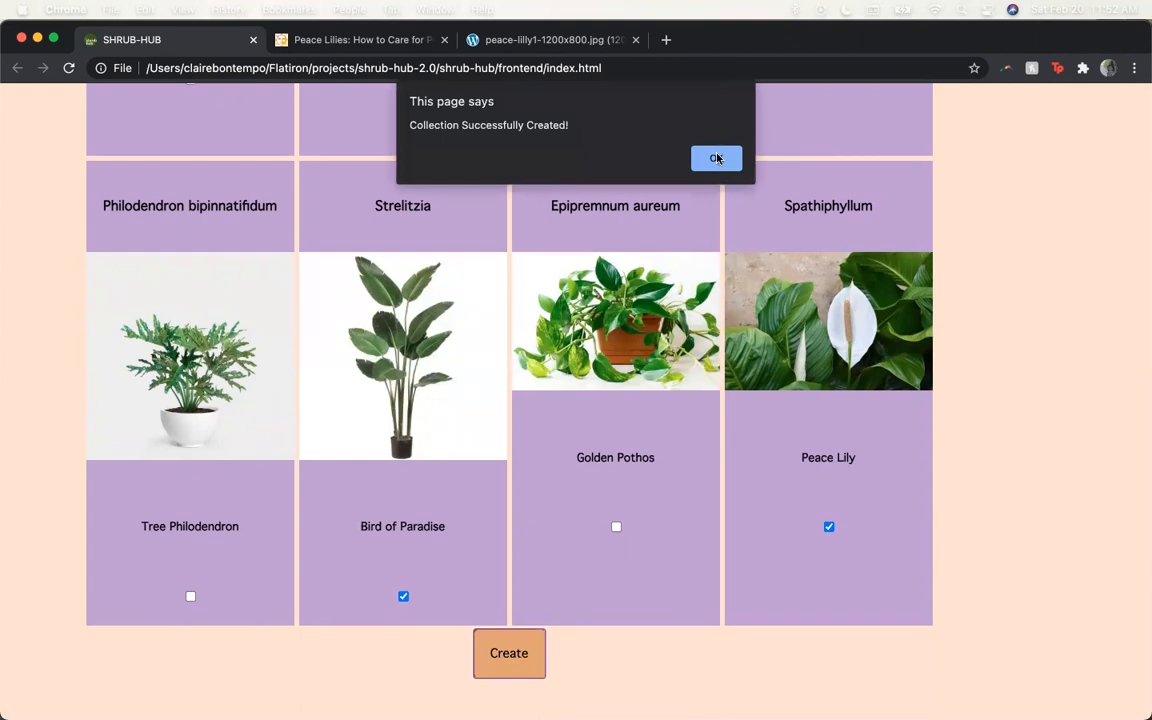
Step: Acknowledge the creation message and view the Flower Power, Easy Growers and Tropical collections
{"action": "left_click", "coordinate": [716, 158]}
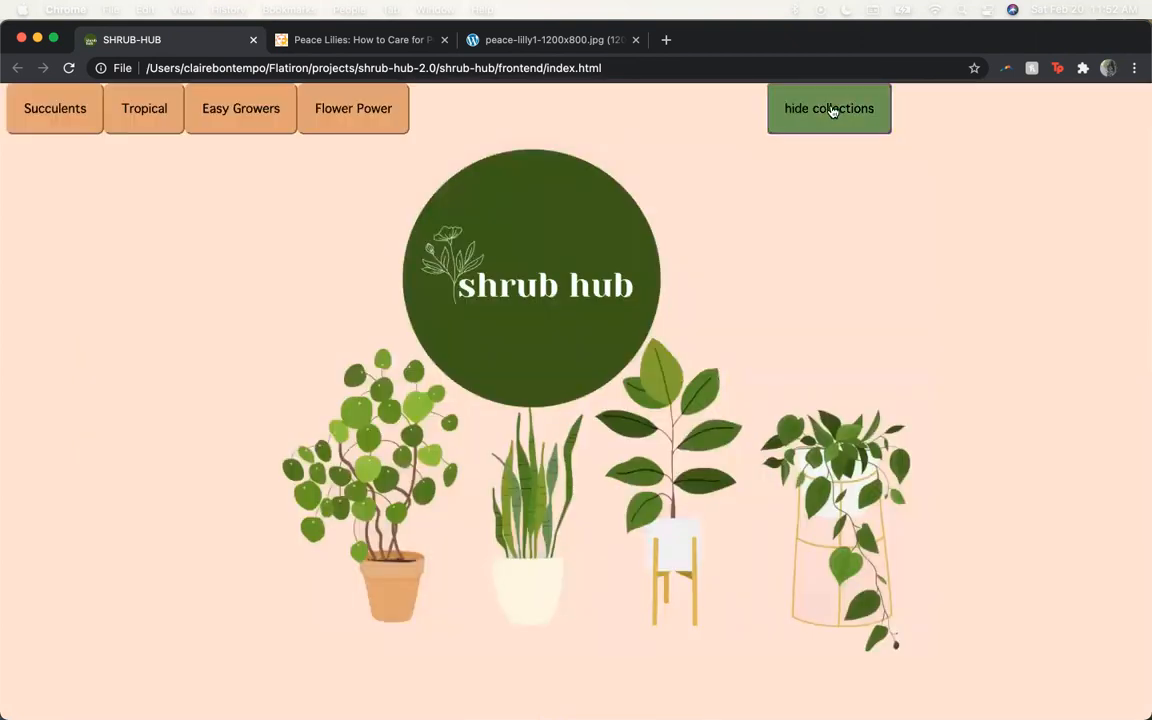
{"action": "mouse_move", "coordinate": [370, 156]}
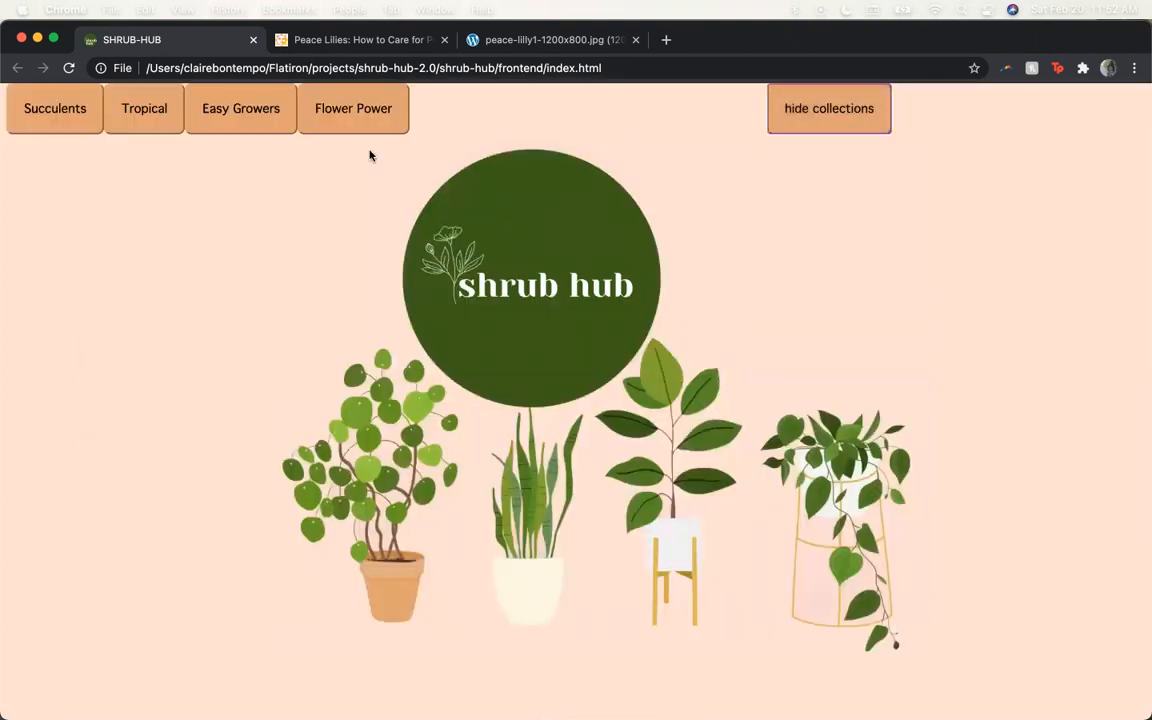
{"action": "left_click", "coordinate": [352, 108]}
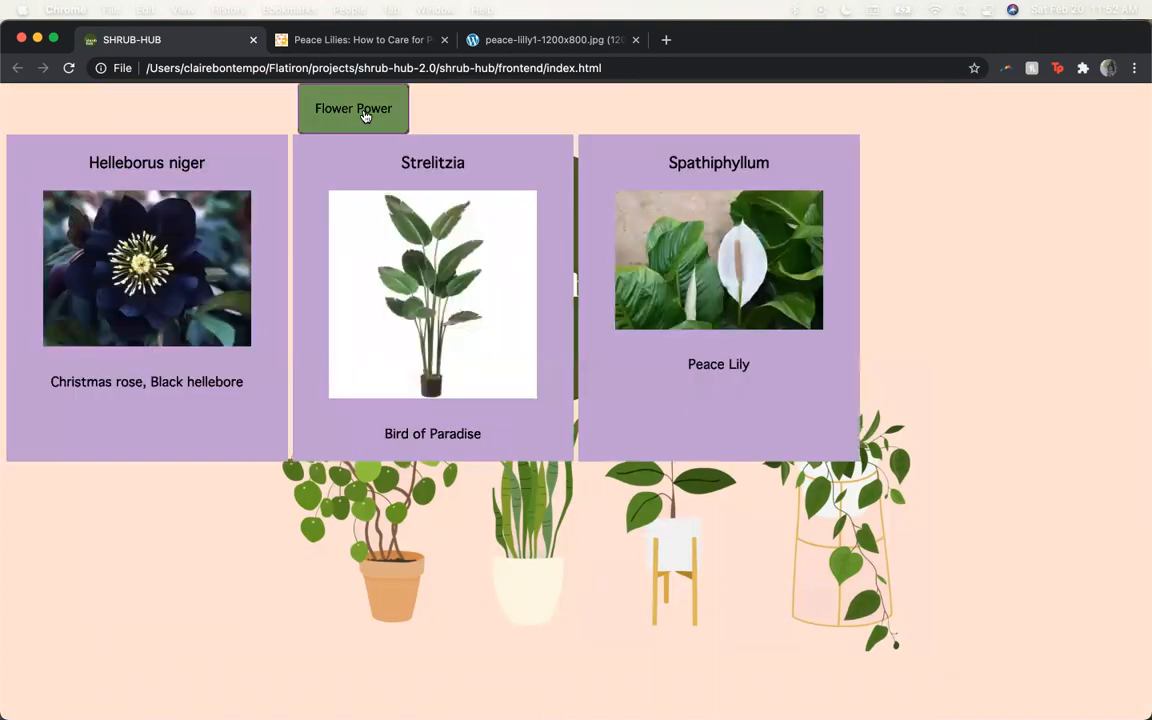
{"action": "left_click", "coordinate": [352, 108]}
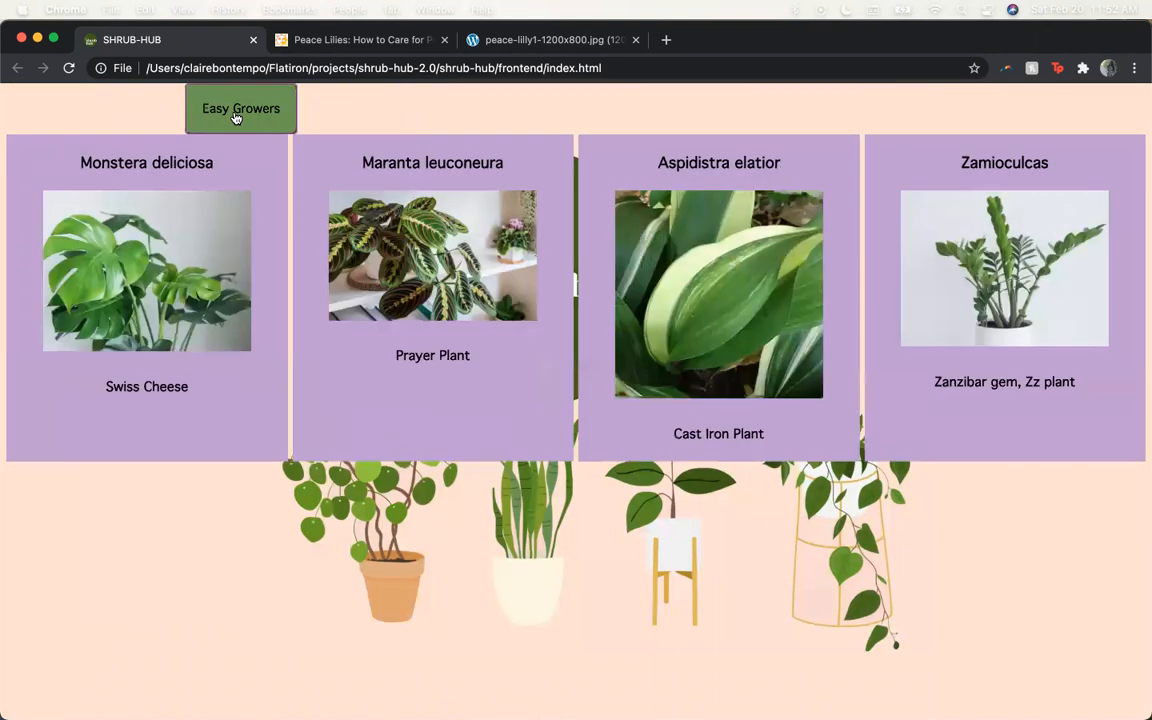
{"action": "left_click", "coordinate": [240, 108]}
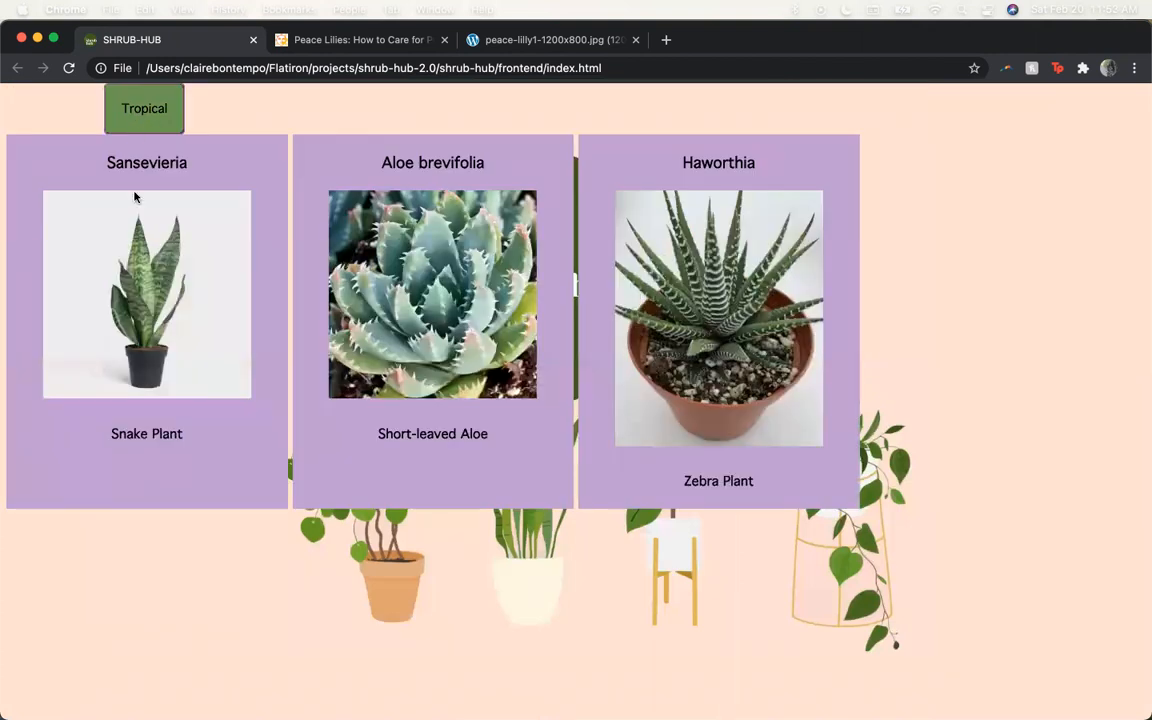
{"action": "left_click", "coordinate": [718, 318]}
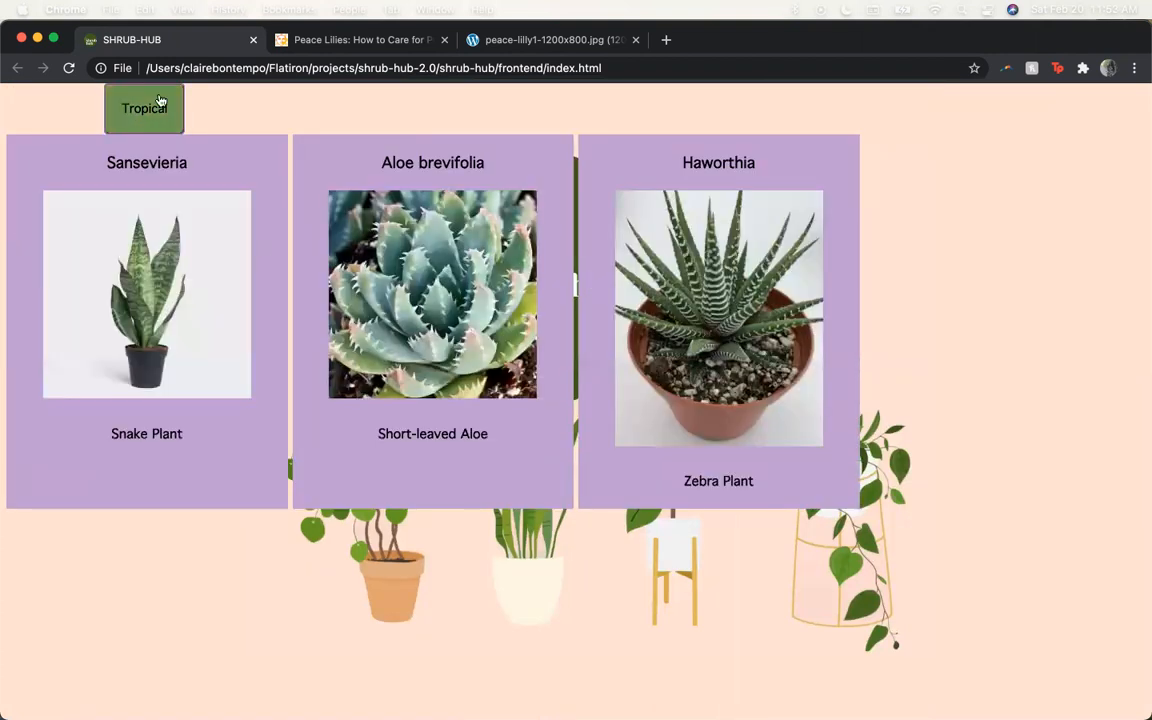
Step: Close the open collection and hide the collections list to return to the home menu
{"action": "left_click", "coordinate": [828, 108]}
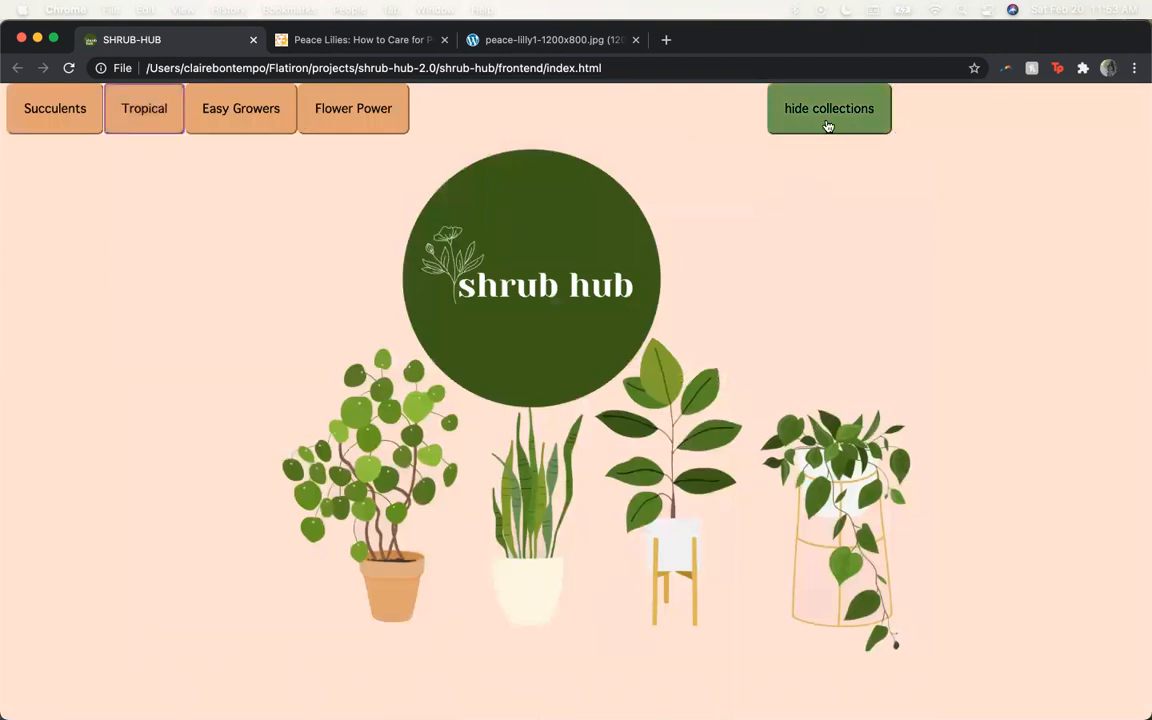
{"action": "left_click", "coordinate": [828, 108]}
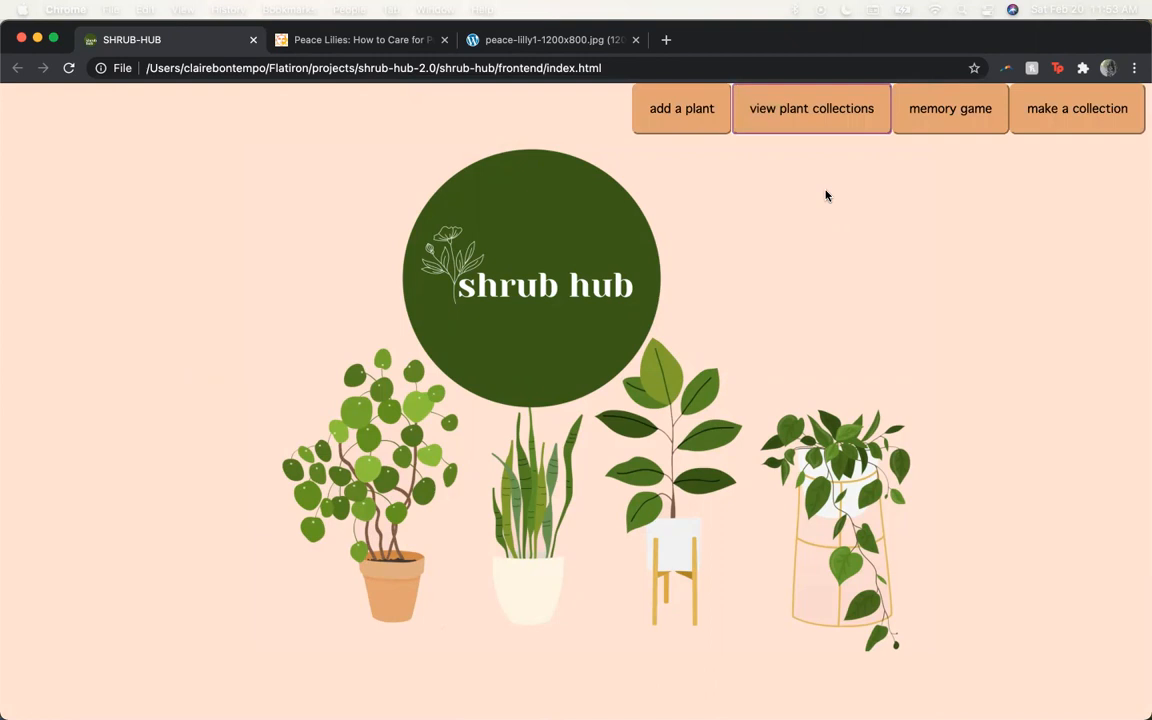
{"action": "mouse_move", "coordinate": [950, 118]}
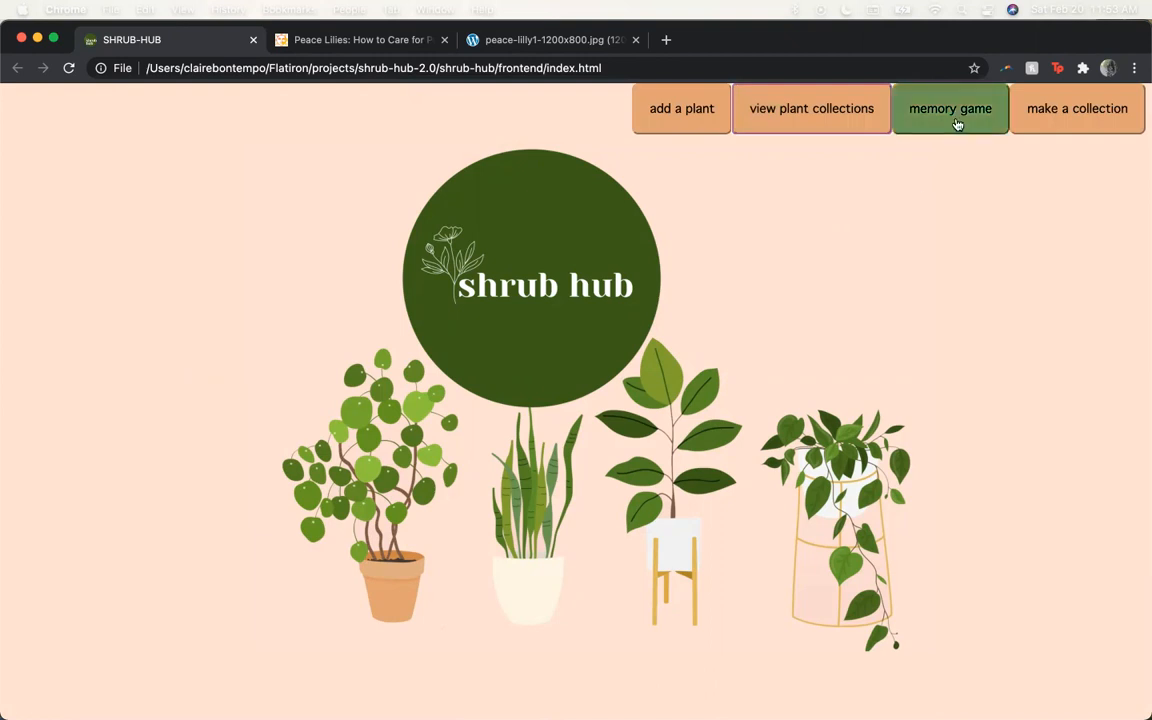
Step: Start the memory game and match the first plant pairs, including the prayer plant cards
{"action": "left_click", "coordinate": [950, 108]}
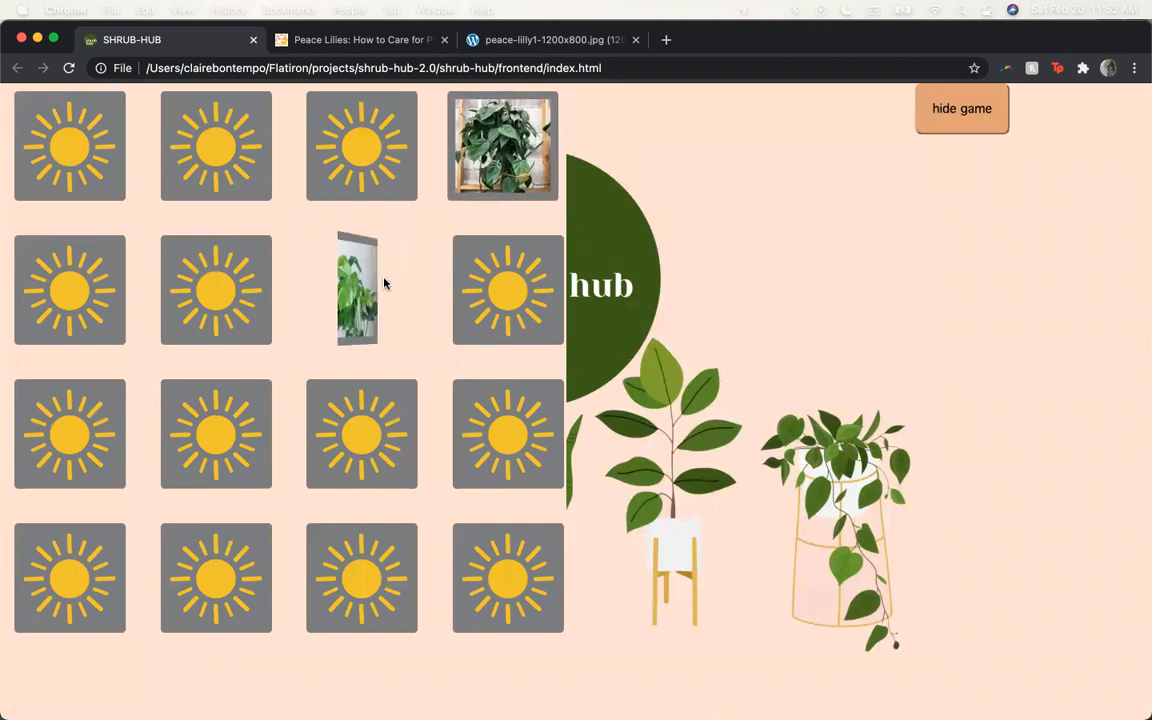
{"action": "left_click", "coordinate": [360, 290]}
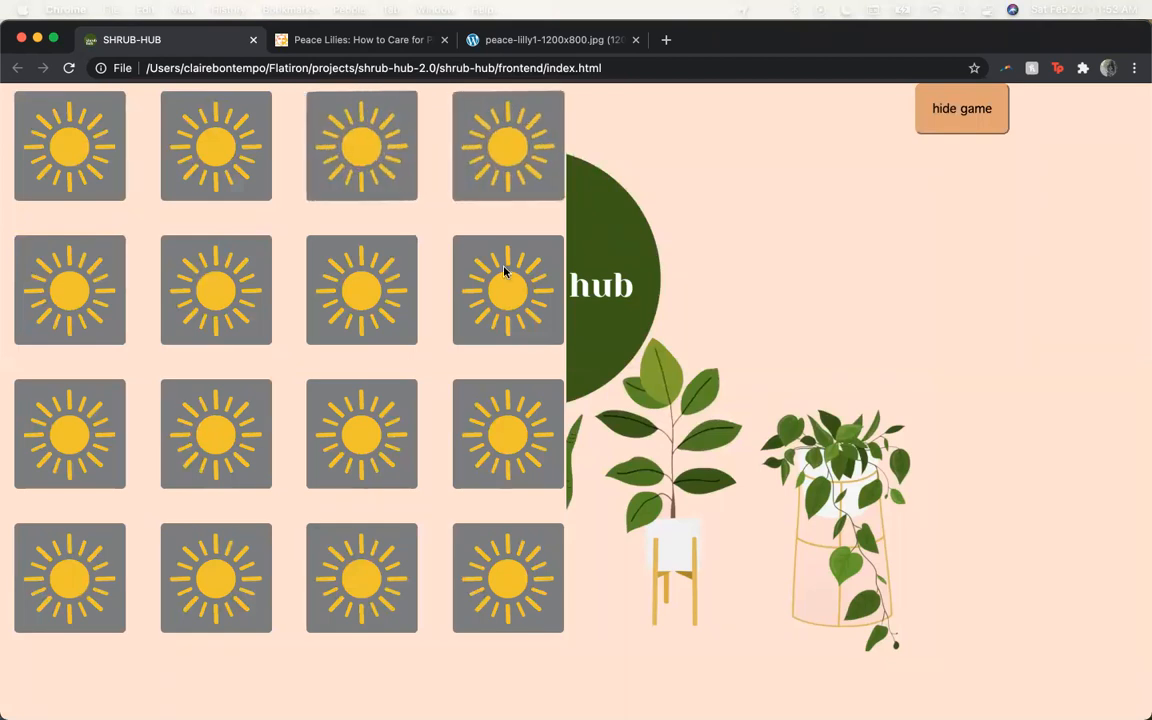
{"action": "left_click", "coordinate": [508, 290]}
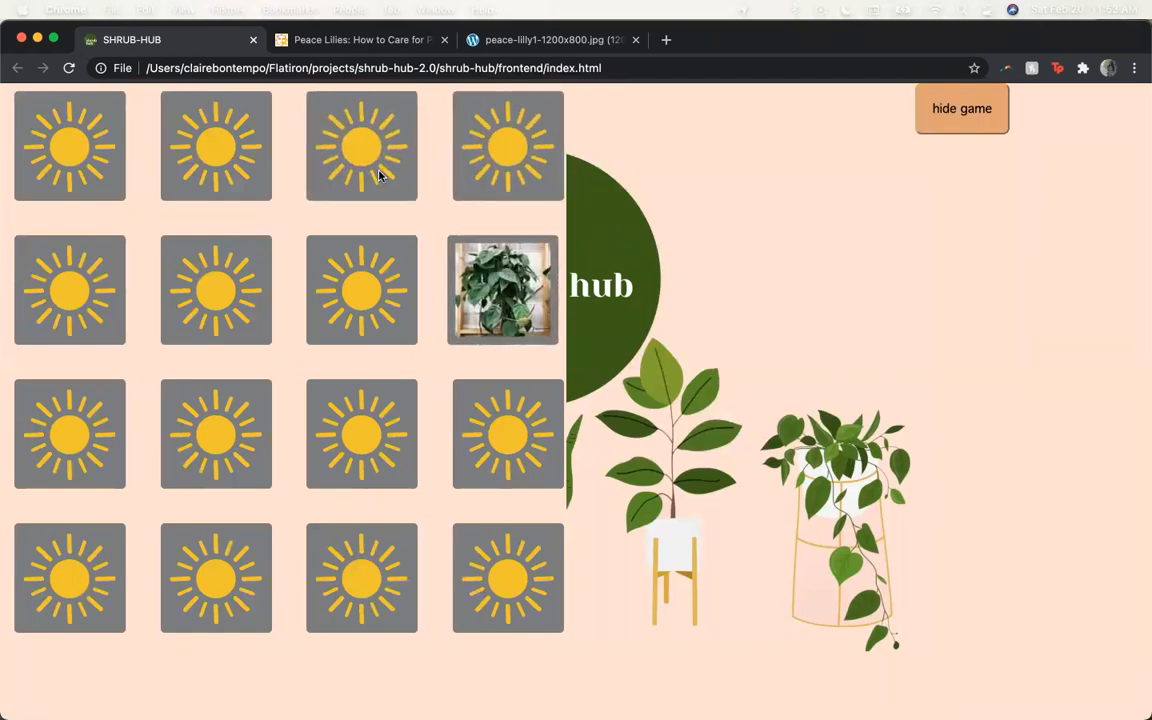
{"action": "left_click", "coordinate": [356, 290]}
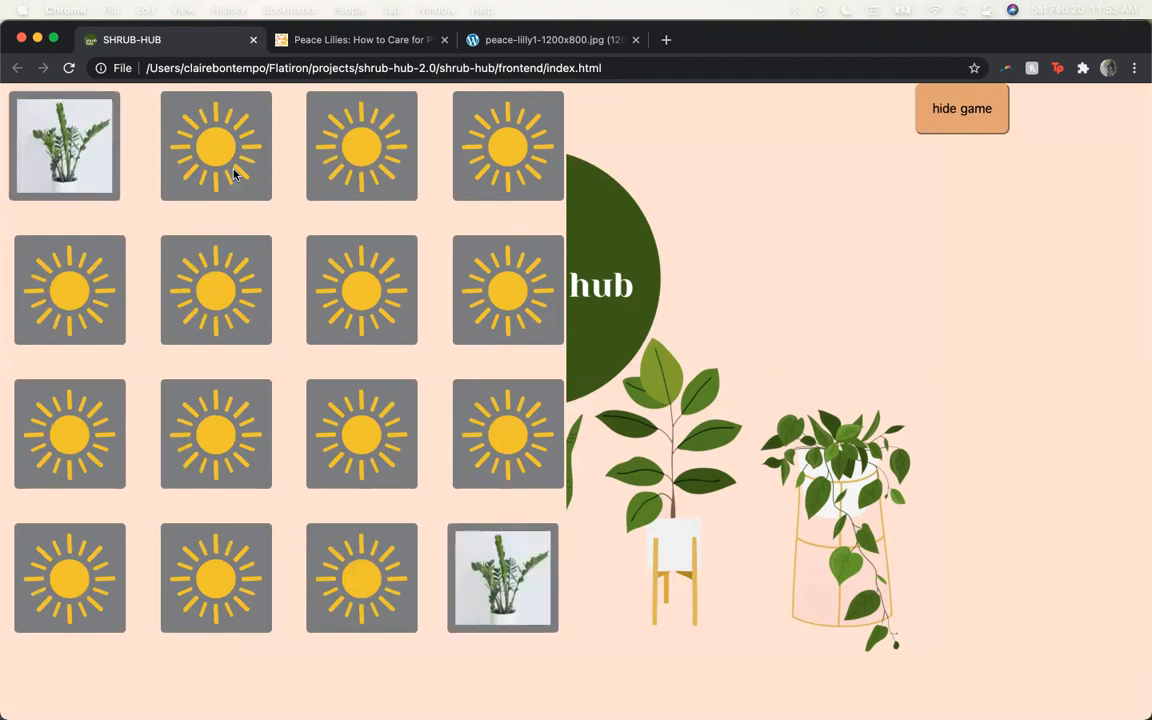
{"action": "left_click", "coordinate": [210, 144]}
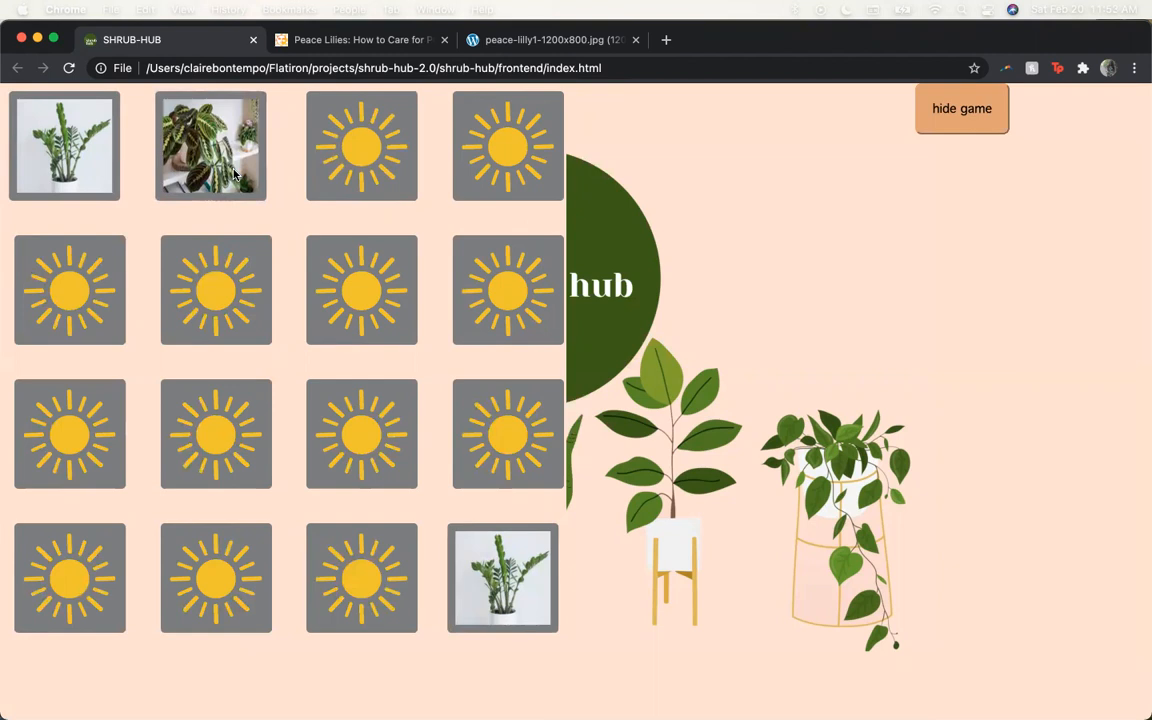
{"action": "left_click", "coordinate": [502, 434]}
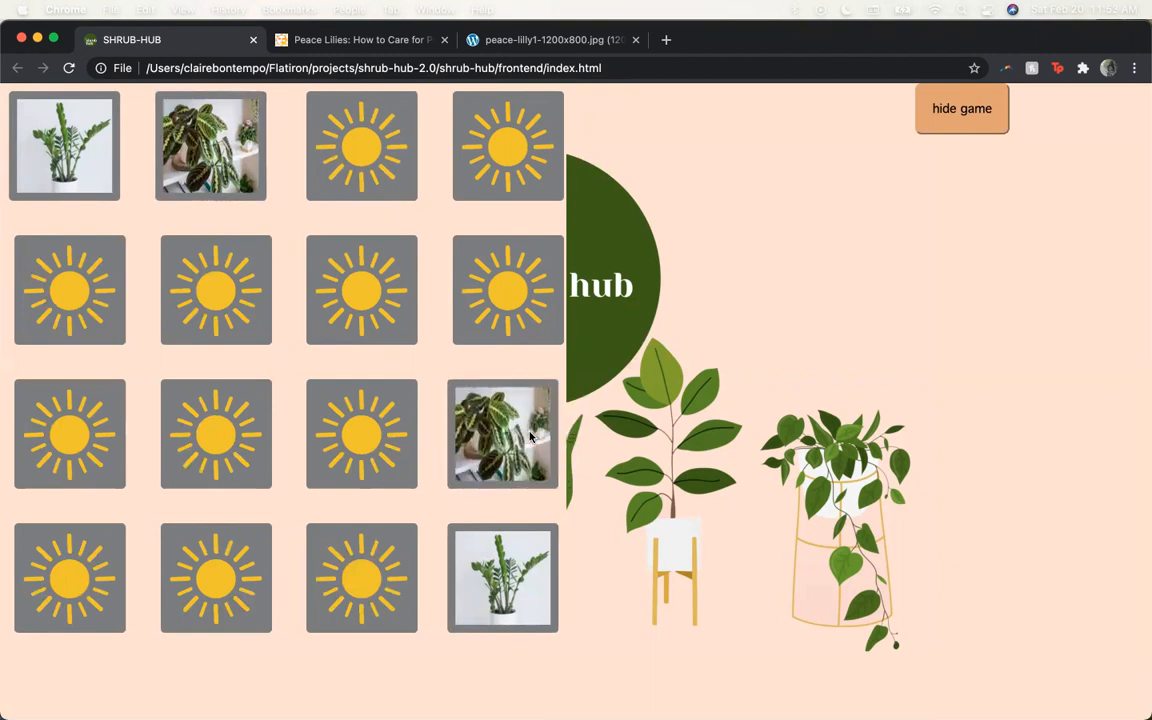
{"action": "left_click", "coordinate": [360, 144]}
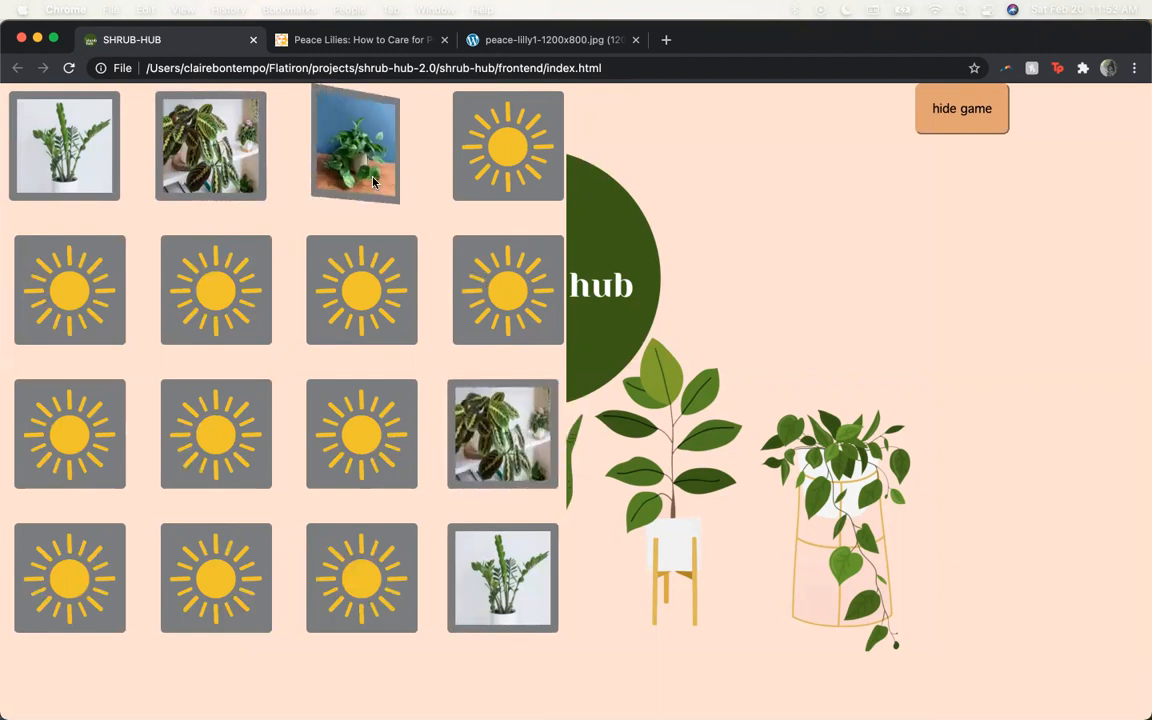
{"action": "left_click", "coordinate": [210, 290]}
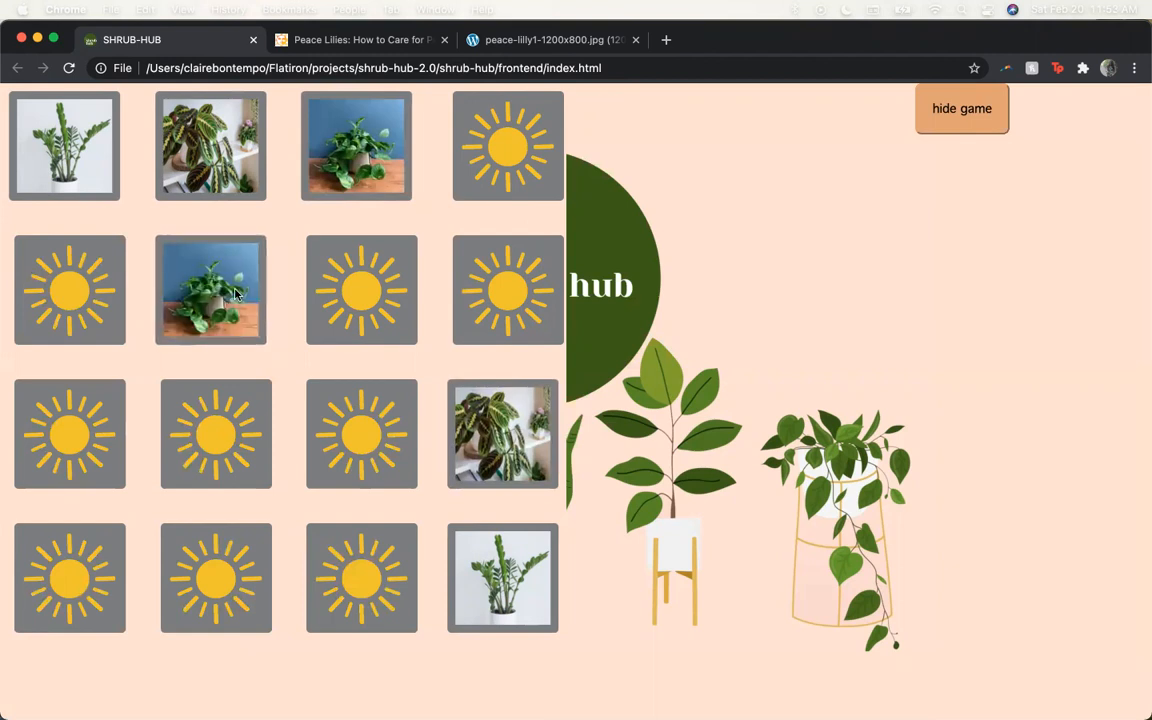
Step: Match the remaining pairs in rows two and three until one card stays hidden
{"action": "left_click", "coordinate": [68, 290]}
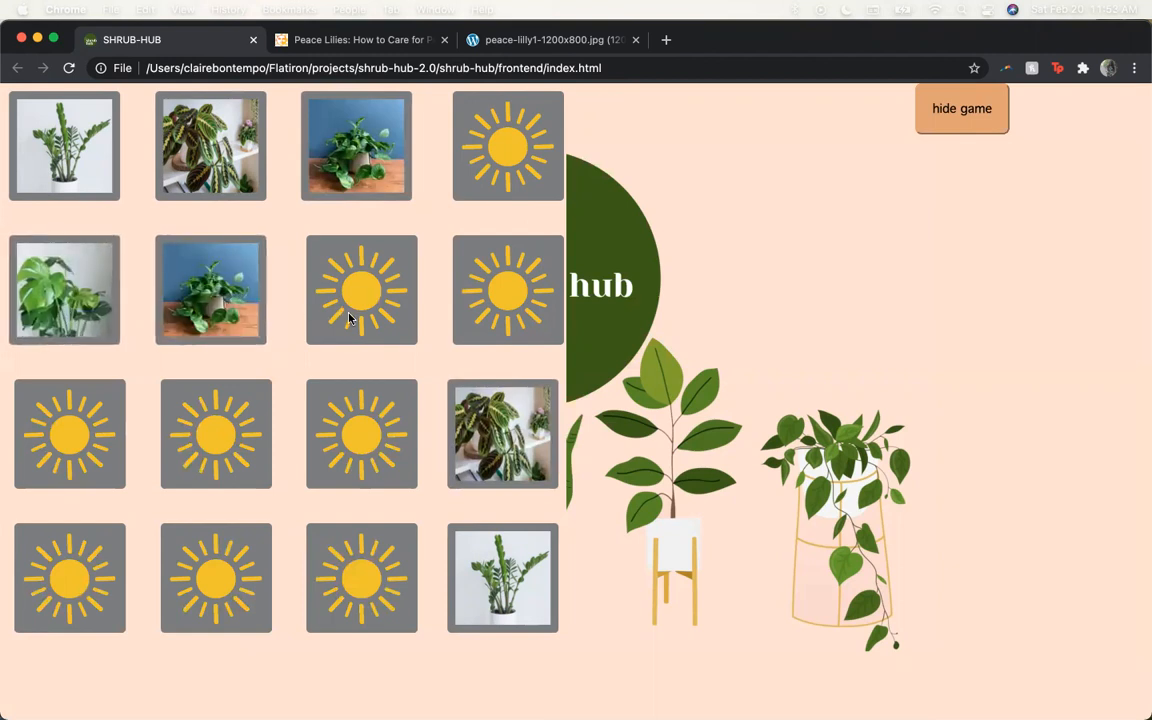
{"action": "left_click", "coordinate": [356, 290]}
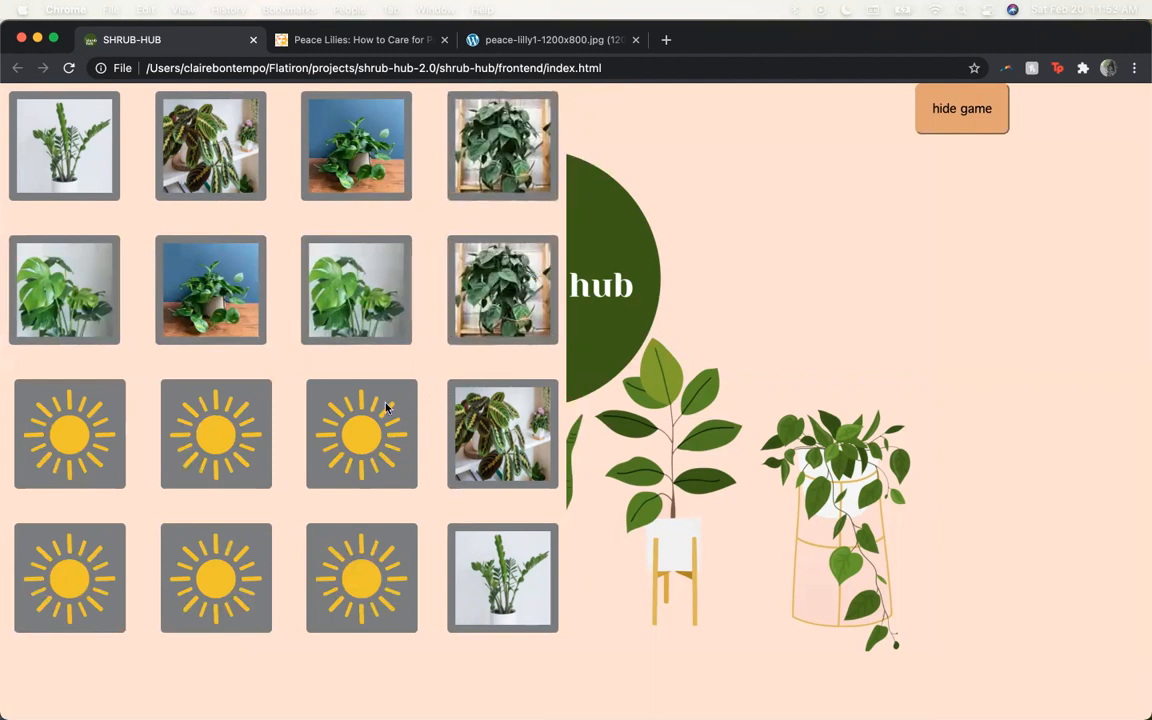
{"action": "left_click", "coordinate": [64, 432]}
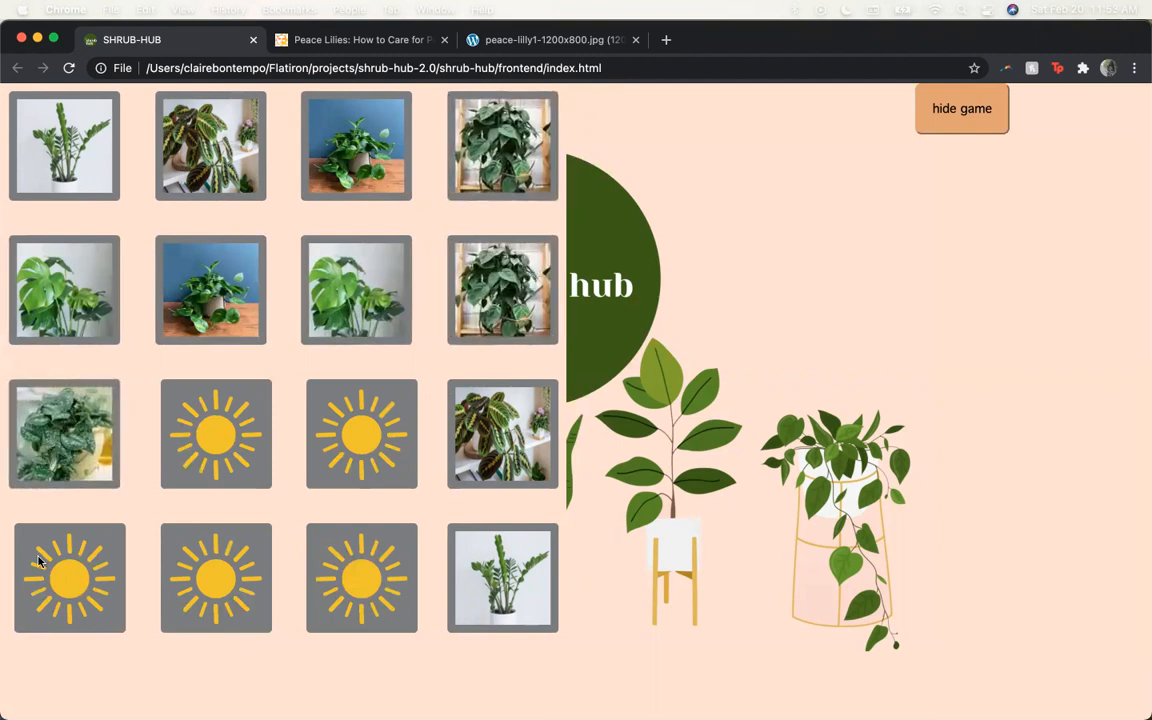
{"action": "left_click", "coordinate": [64, 434]}
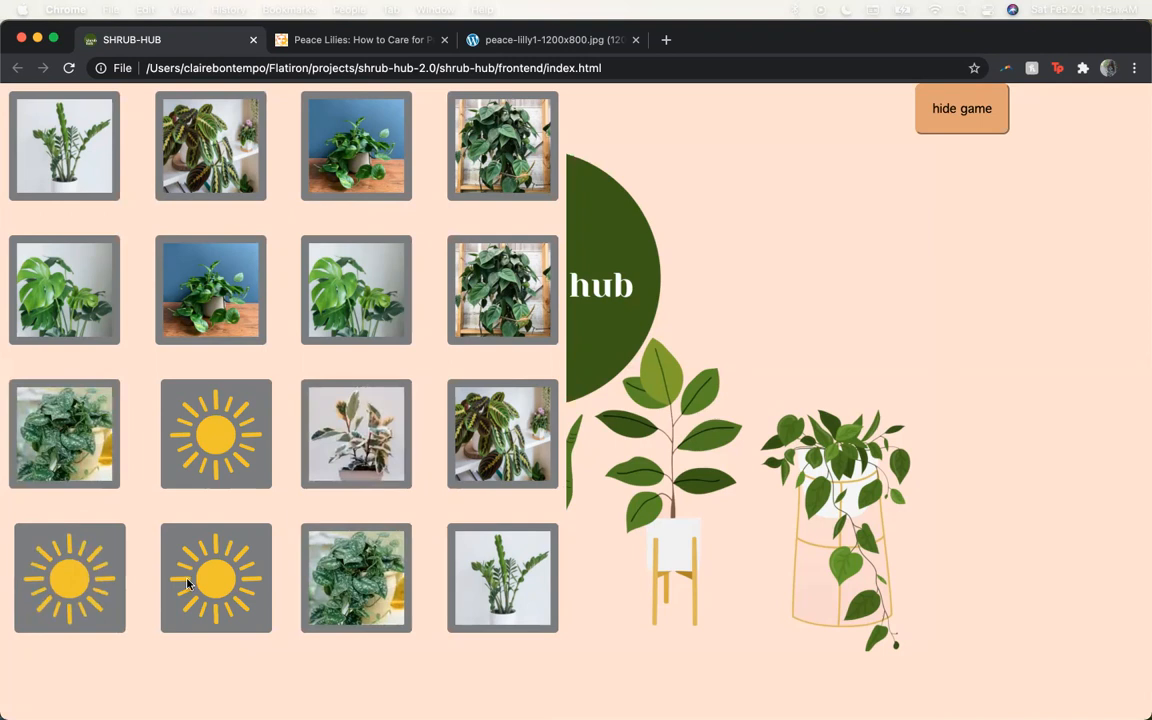
{"action": "left_click", "coordinate": [216, 434]}
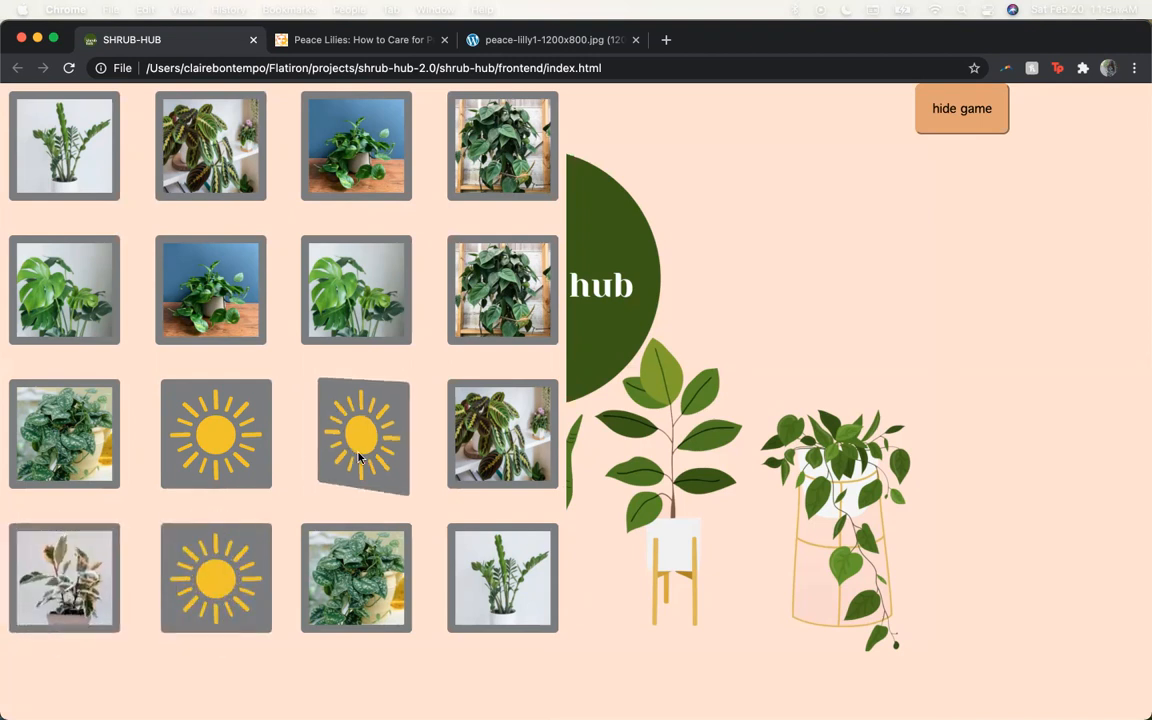
{"action": "left_click", "coordinate": [364, 434]}
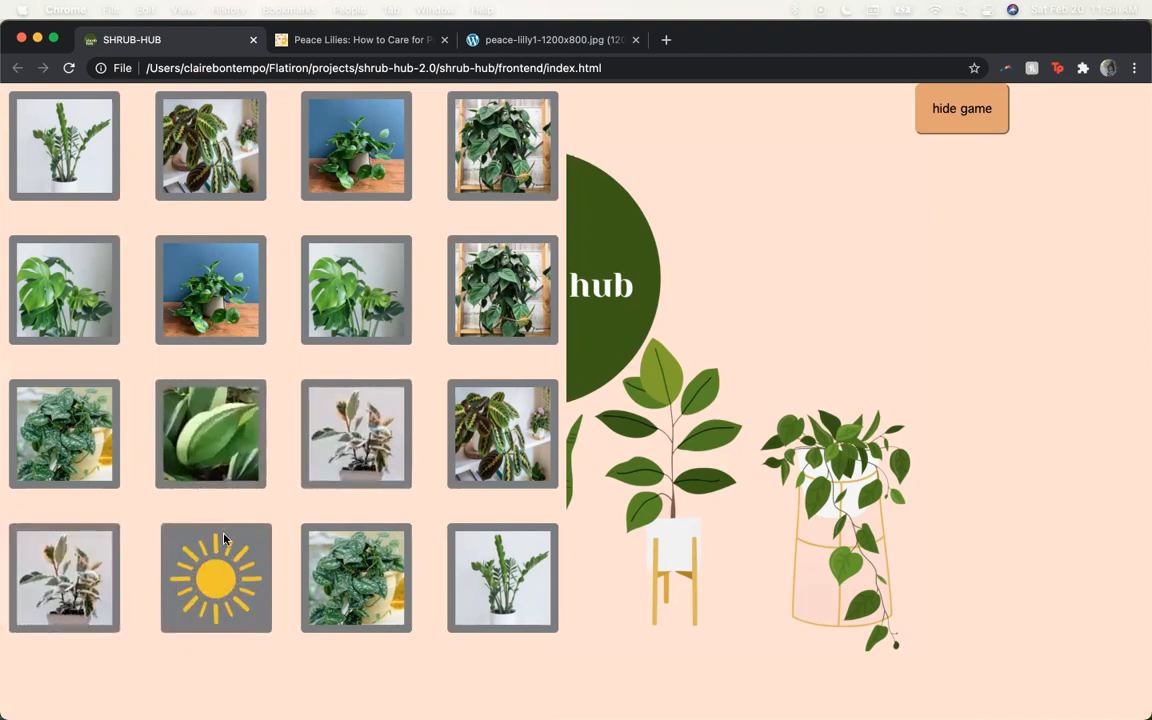
Step: Flip the last card to win in 16 moves and acknowledge the well-done message
{"action": "left_click", "coordinate": [216, 578]}
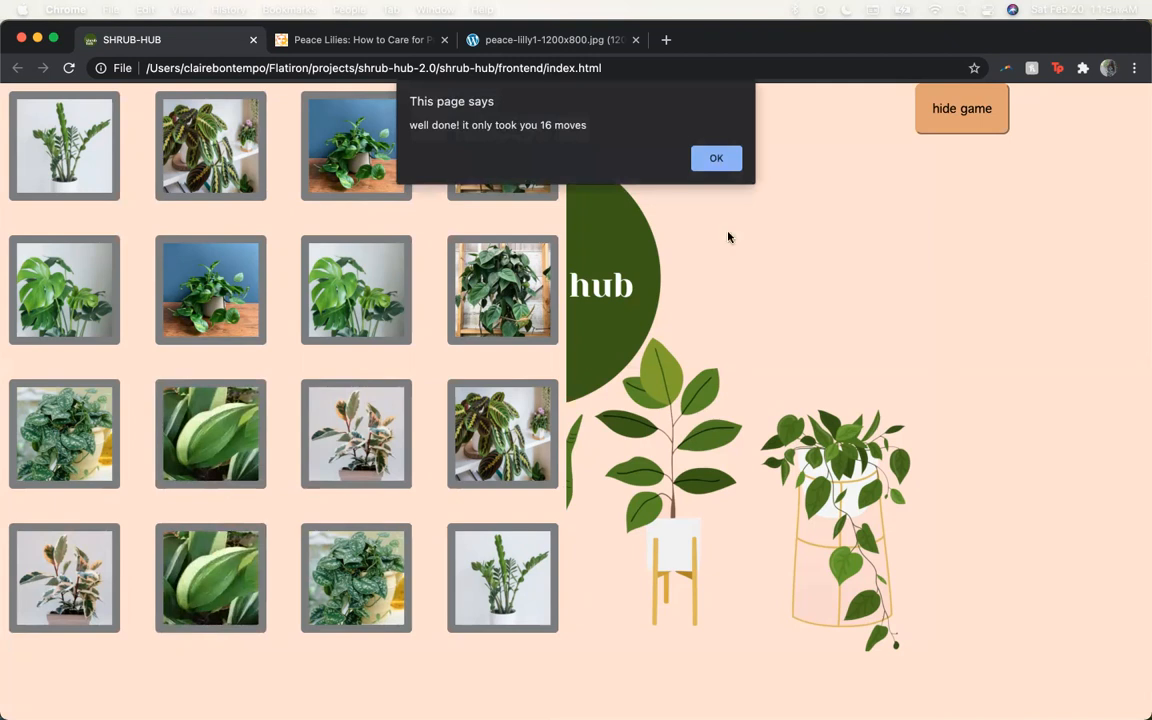
{"action": "mouse_move", "coordinate": [744, 164]}
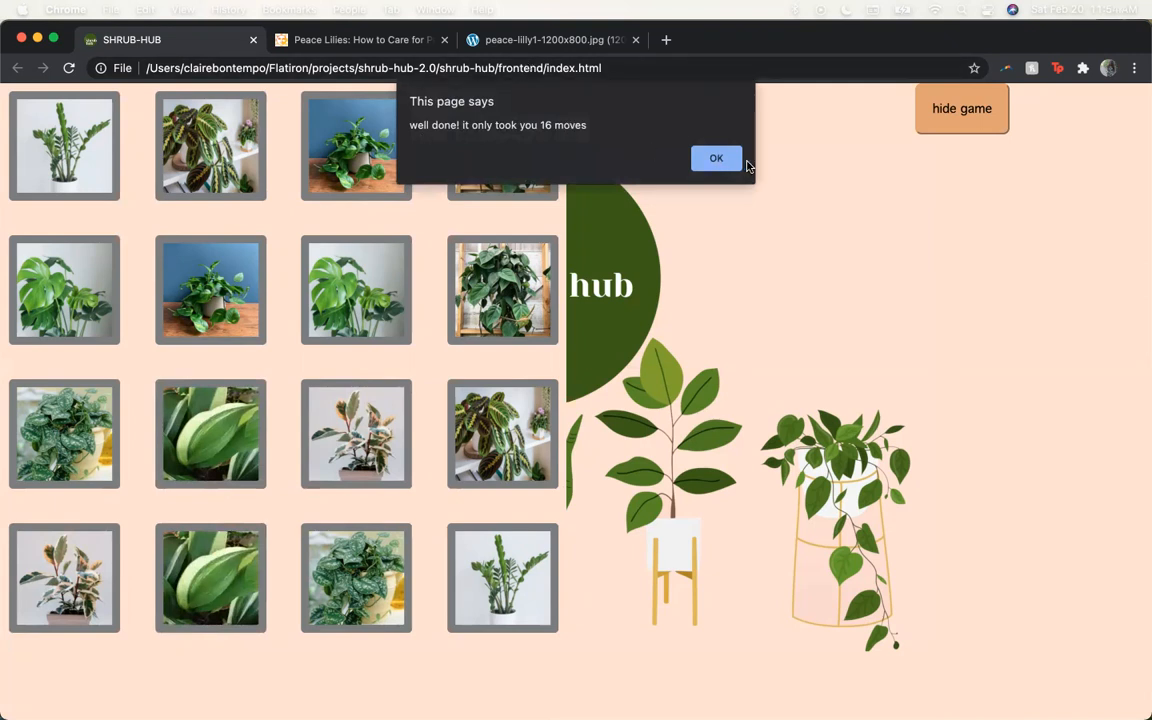
{"action": "left_click", "coordinate": [716, 158]}
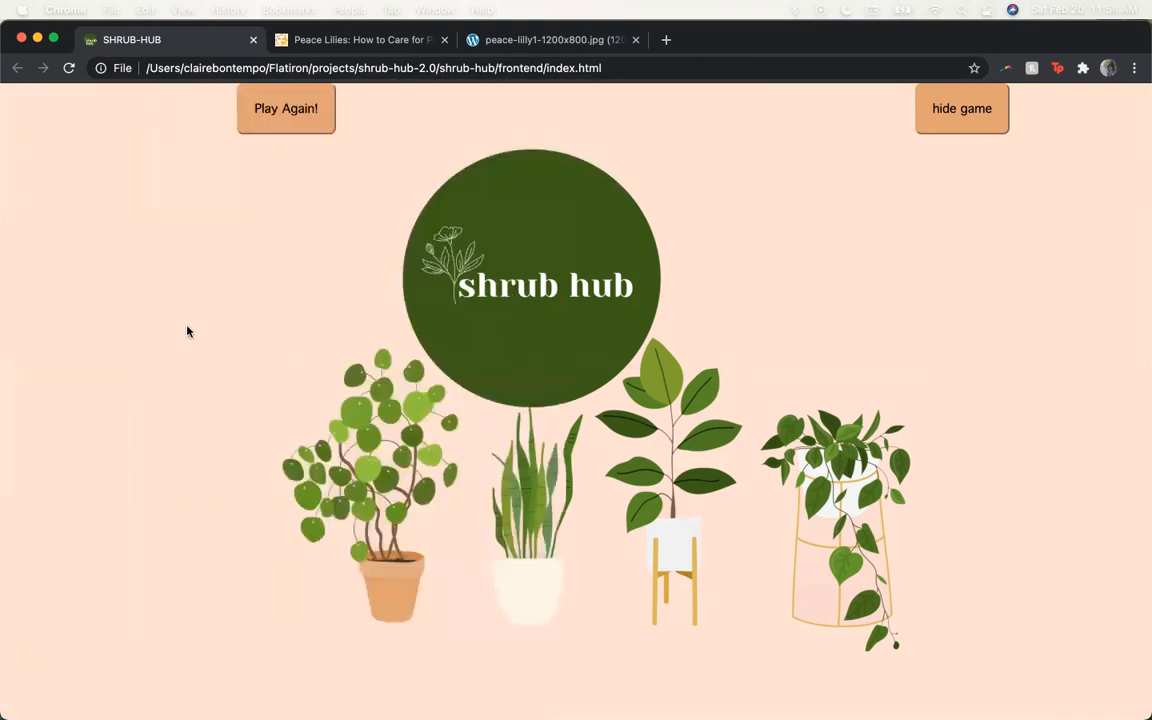
{"action": "mouse_move", "coordinate": [316, 190]}
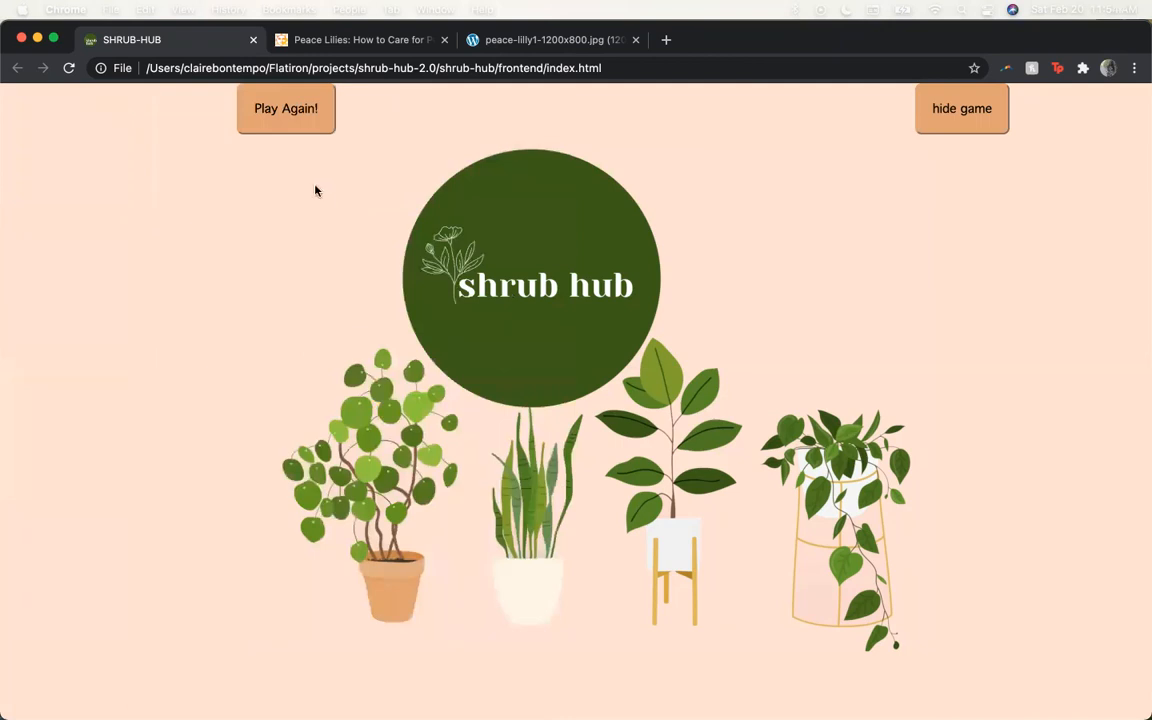
Step: Play a freshly shuffled round, flip one card, then hide the game to return home
{"action": "left_click", "coordinate": [284, 108]}
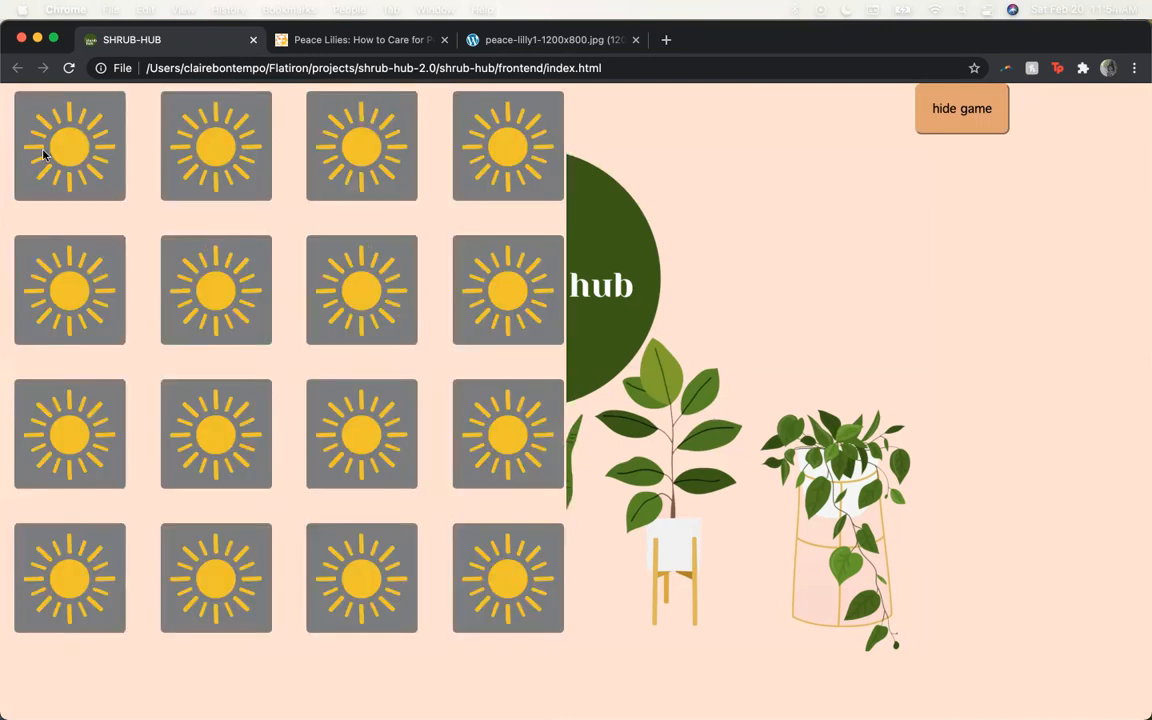
{"action": "left_click", "coordinate": [210, 146]}
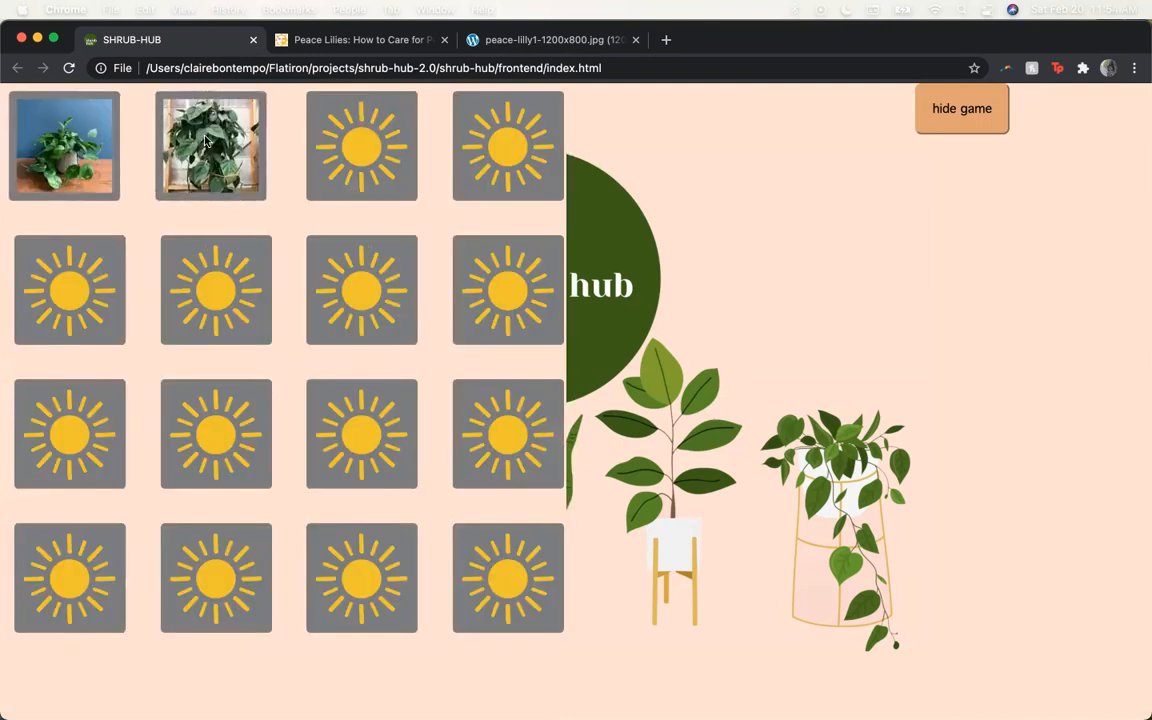
{"action": "left_click", "coordinate": [960, 108]}
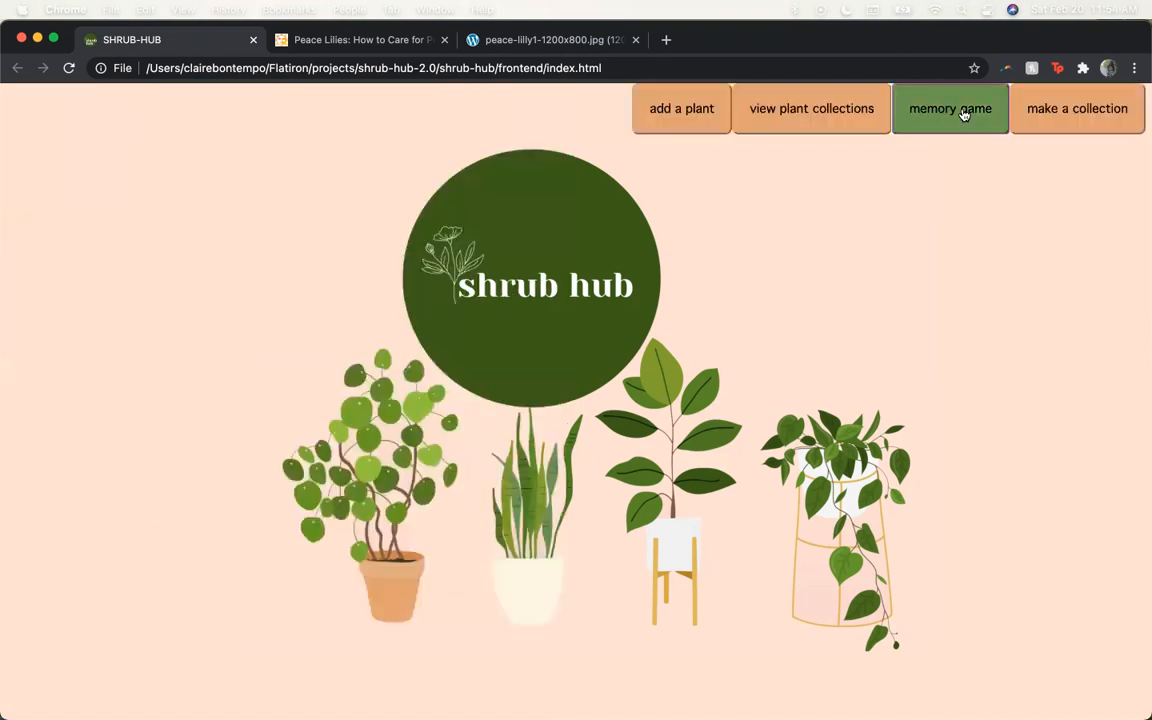
{"action": "mouse_move", "coordinate": [916, 60]}
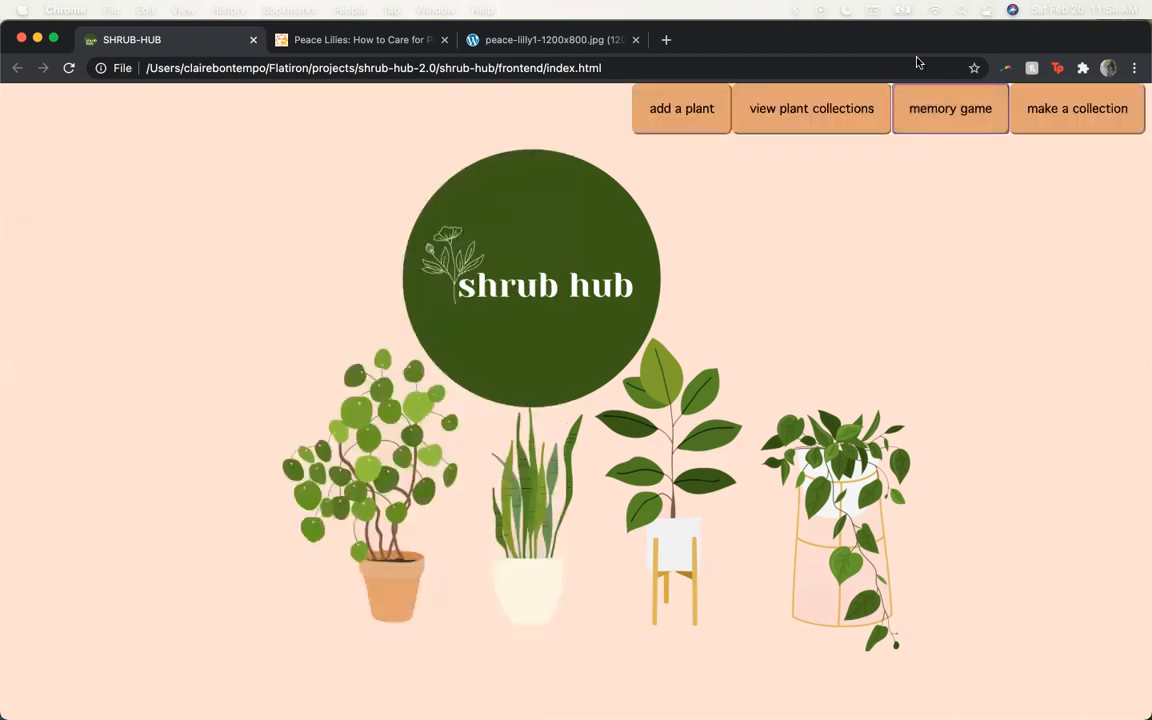